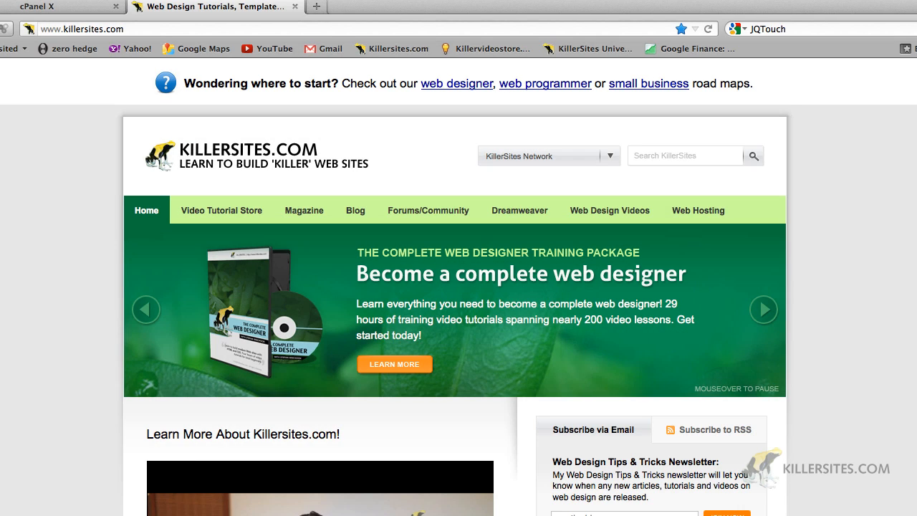
# - Move from the KillerSites.com intro to the cPanel X tab for killerjavascript.com
pyautogui.click(763, 309)
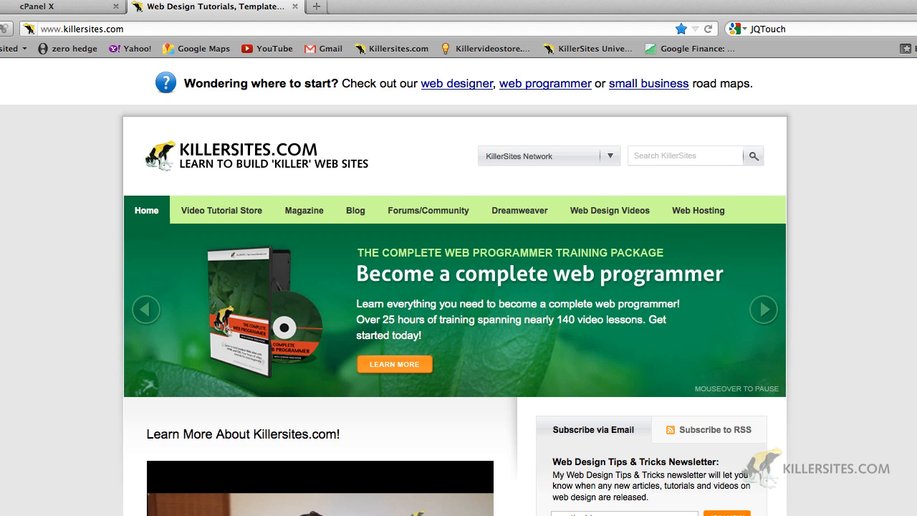
pyautogui.click(764, 309)
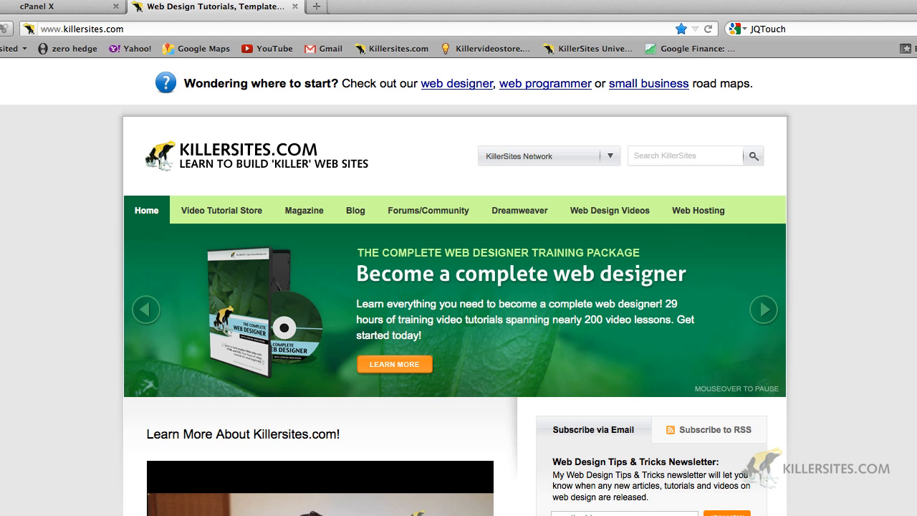
pyautogui.click(763, 309)
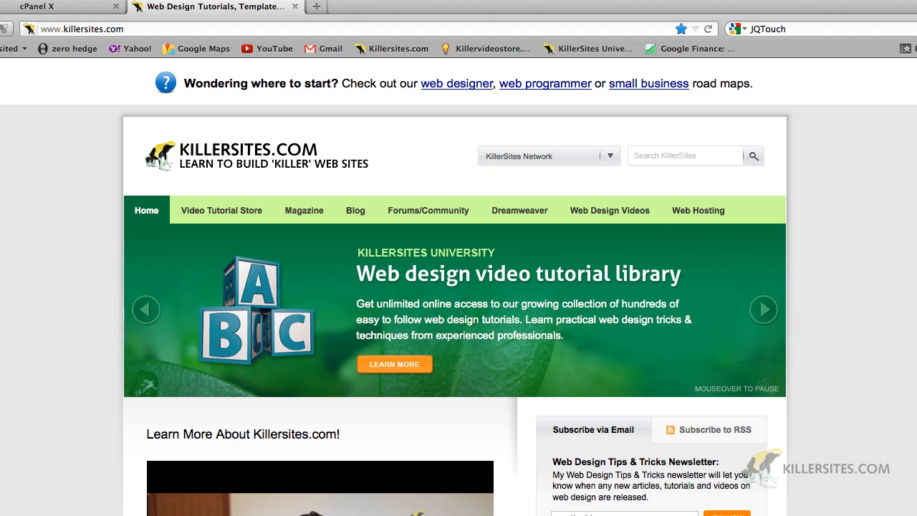
pyautogui.click(57, 7)
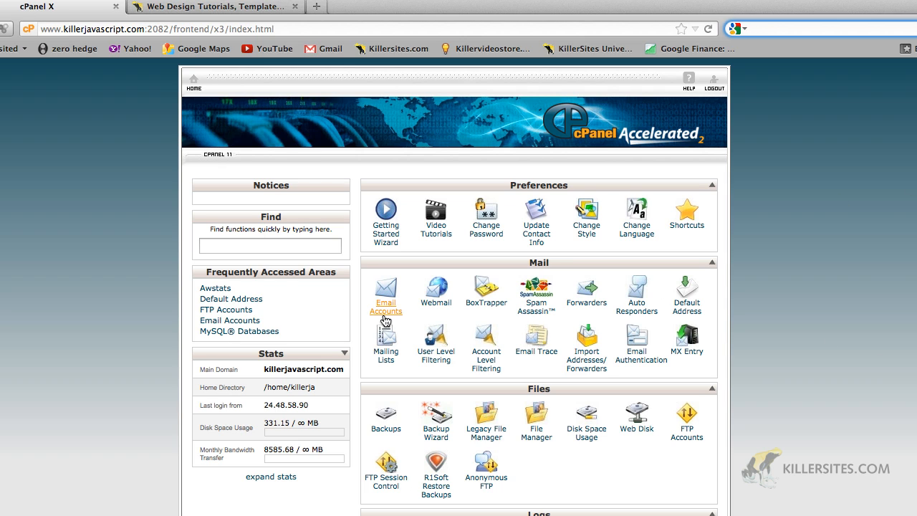
# - Open Email Accounts from the Mail section and look over the empty accounts page
pyautogui.click(385, 290)
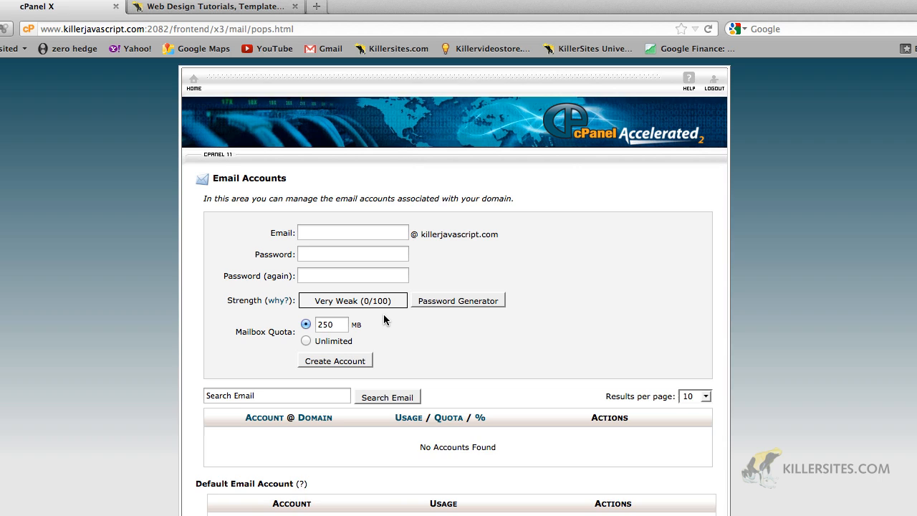
pyautogui.scroll(-3)
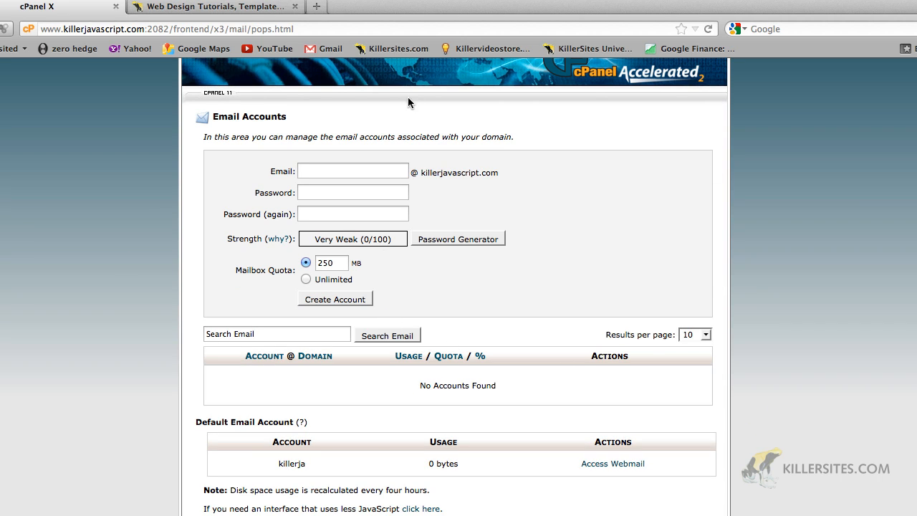
pyautogui.moveTo(866, 239)
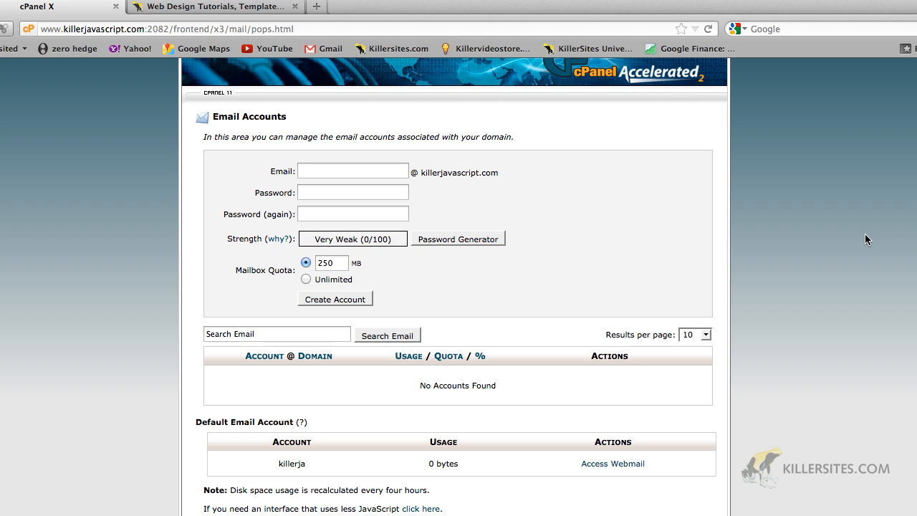
pyautogui.moveTo(592, 271)
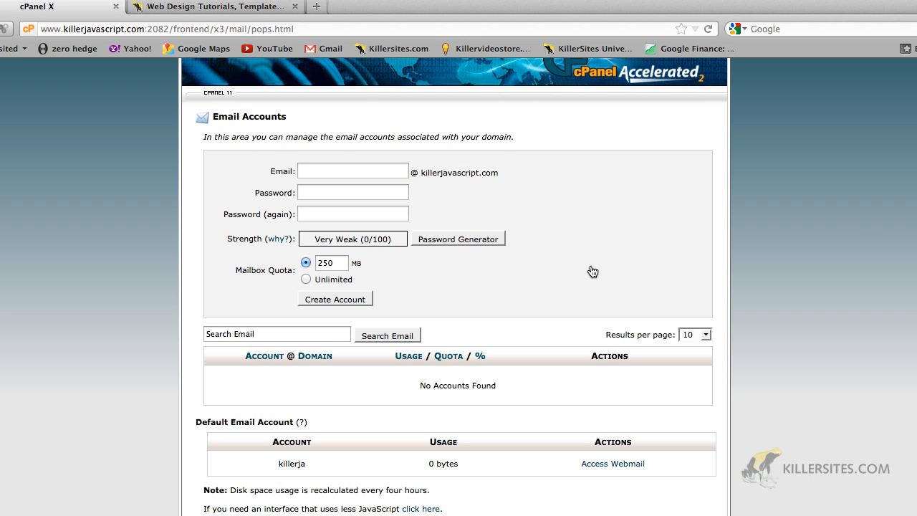
pyautogui.moveTo(435, 336)
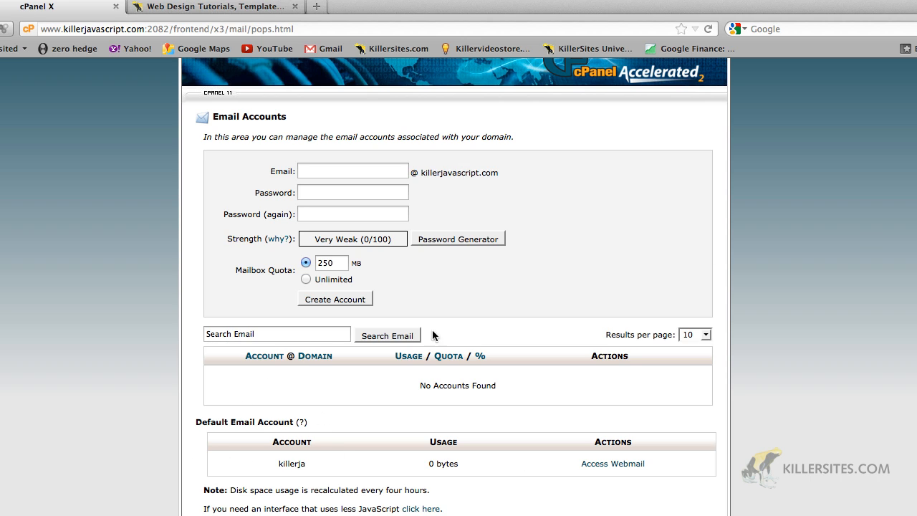
pyautogui.scroll(3)
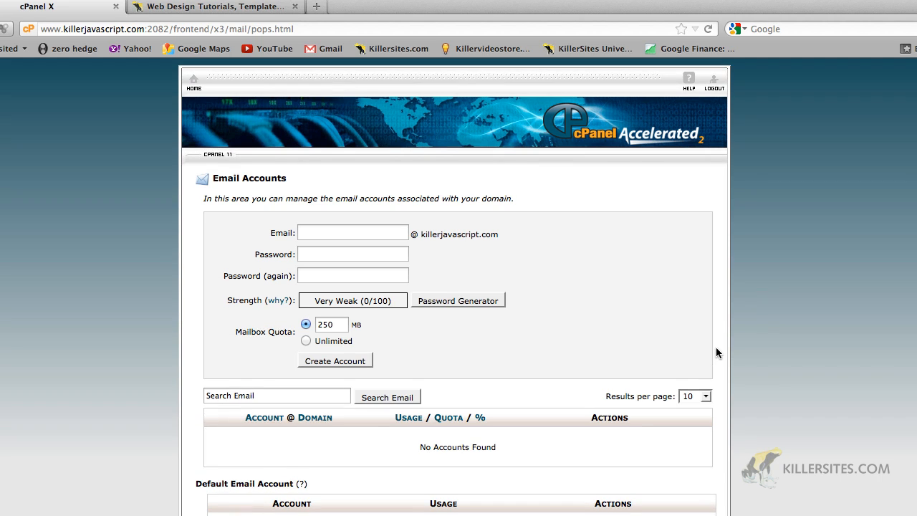
# - Enter stefan as the address and a matching Very Strong password in both password fields
pyautogui.write('stefa')
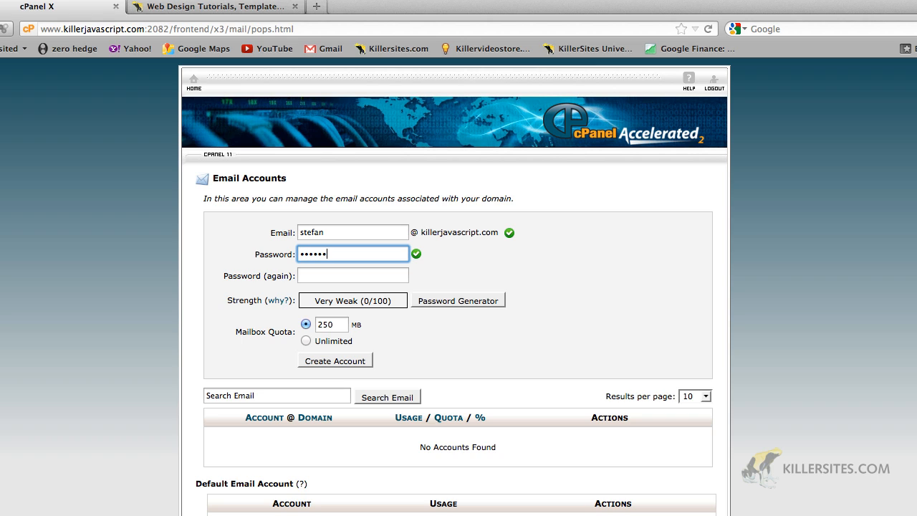
pyautogui.write('n')
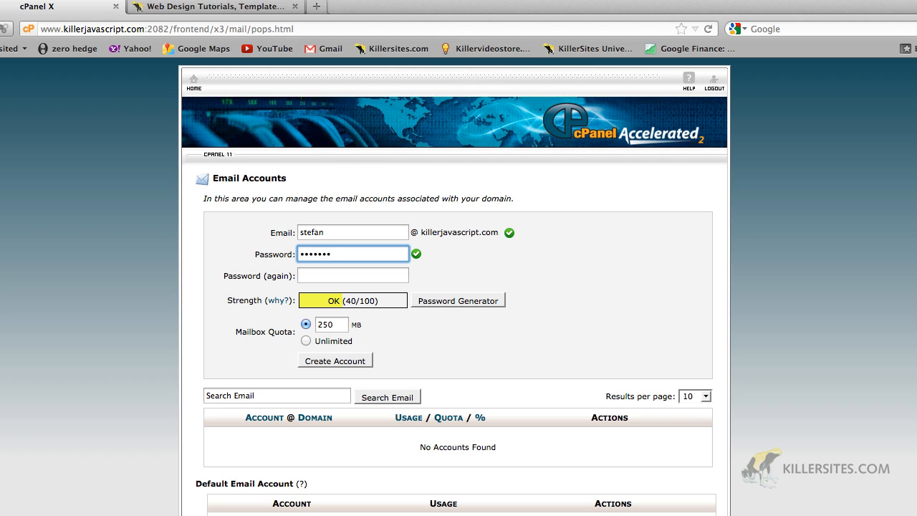
pyautogui.write('••')
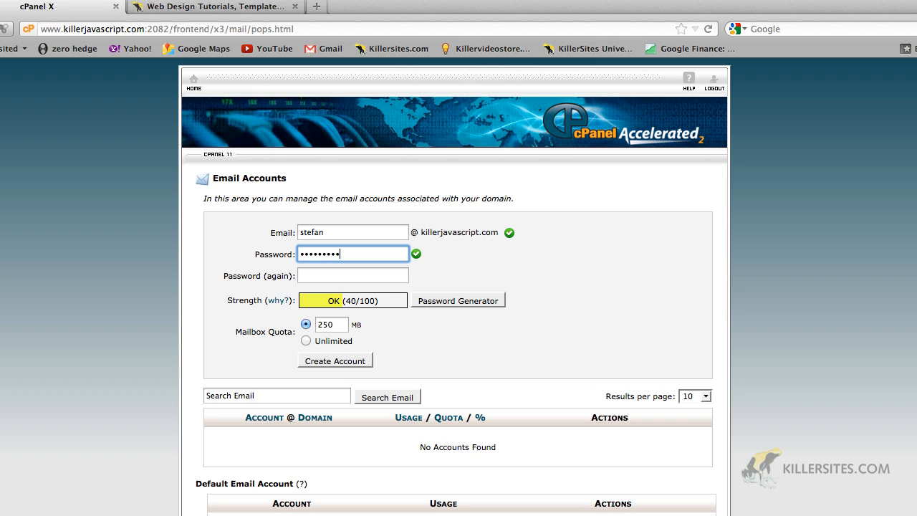
pyautogui.click(352, 275)
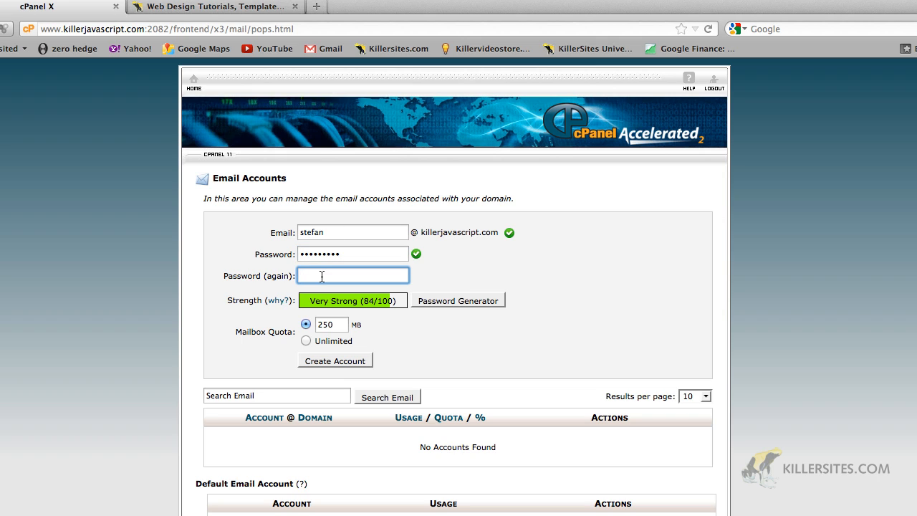
pyautogui.write('•••••')
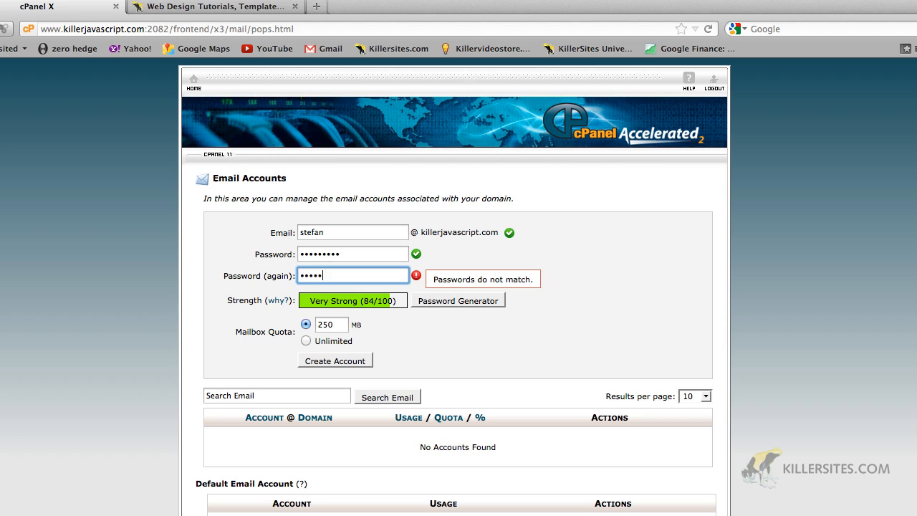
pyautogui.write('•••')
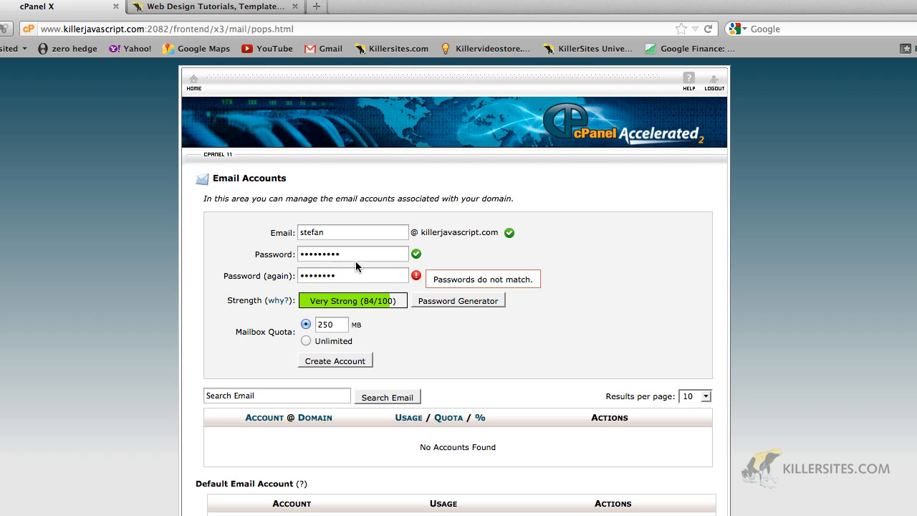
pyautogui.click(352, 276)
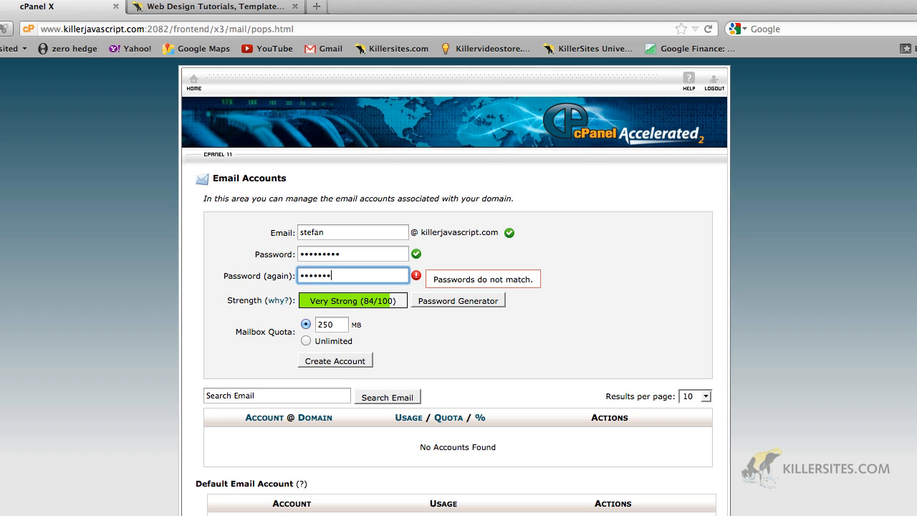
pyautogui.write('••')
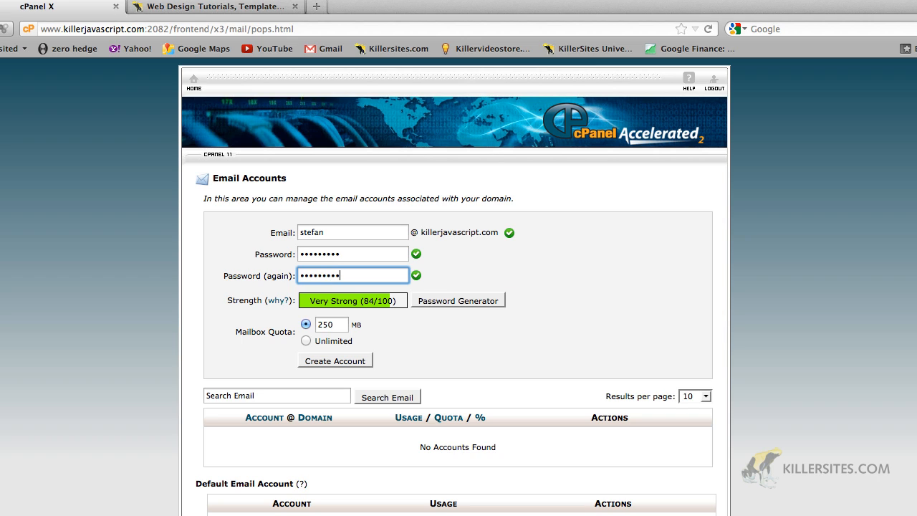
pyautogui.moveTo(430, 252)
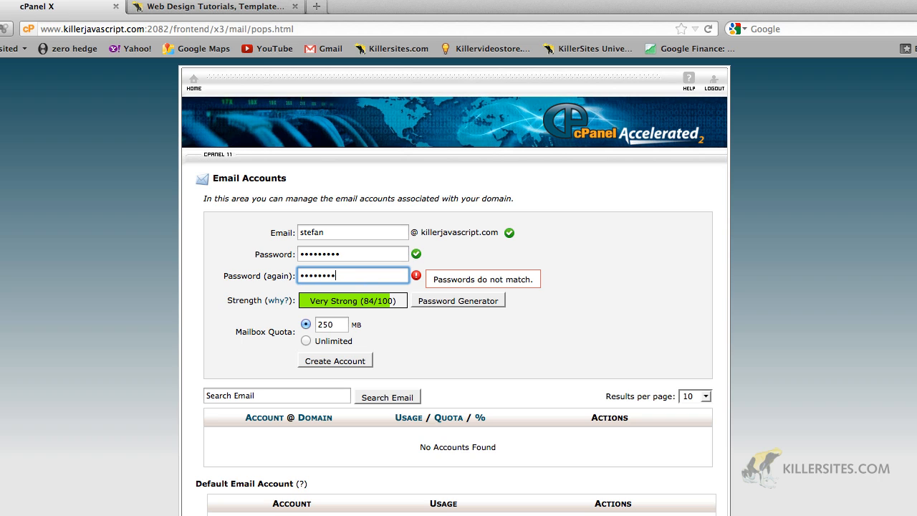
pyautogui.moveTo(511, 284)
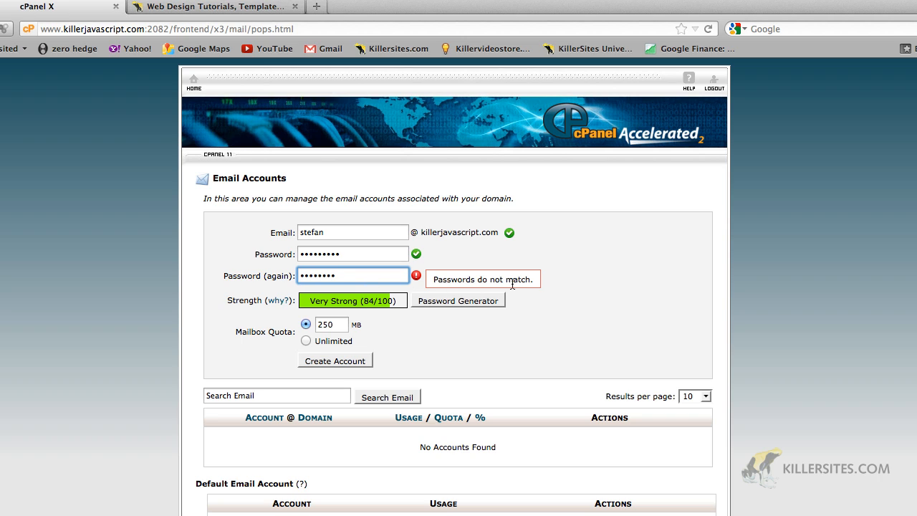
pyautogui.moveTo(320, 245)
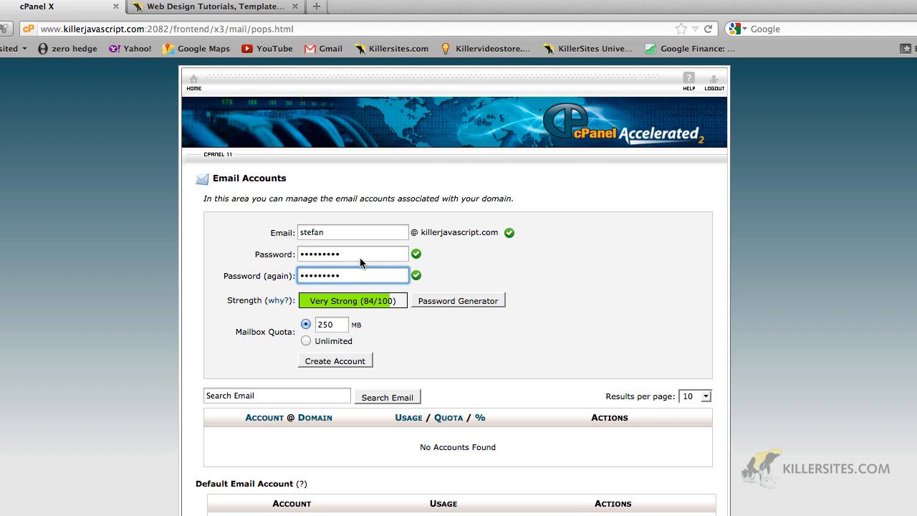
pyautogui.moveTo(315, 289)
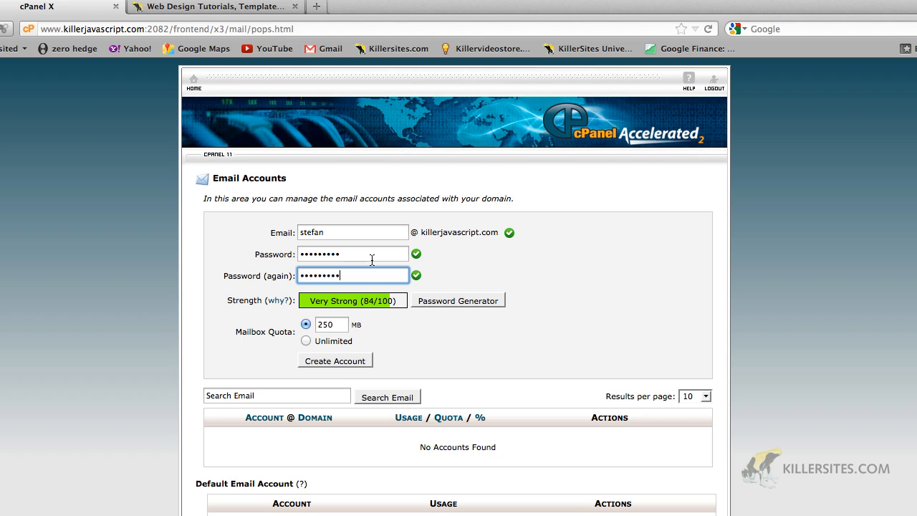
pyautogui.moveTo(371, 309)
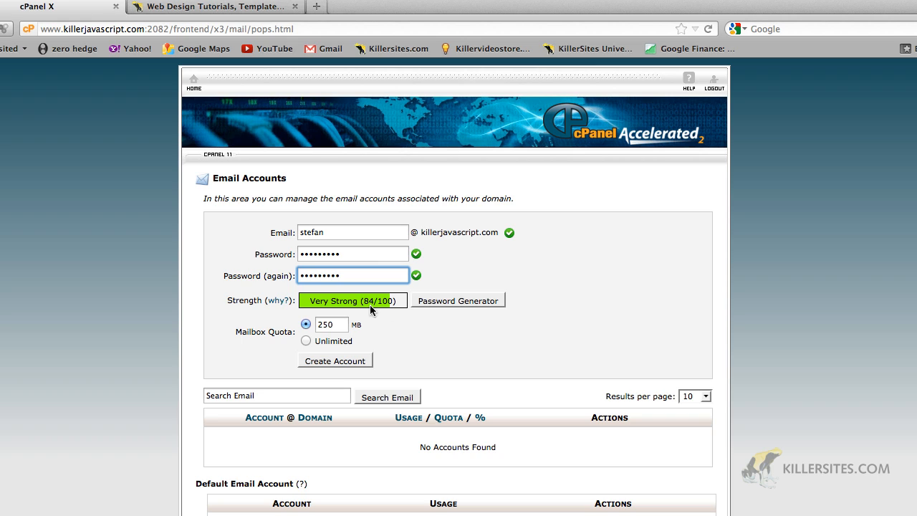
pyautogui.moveTo(387, 313)
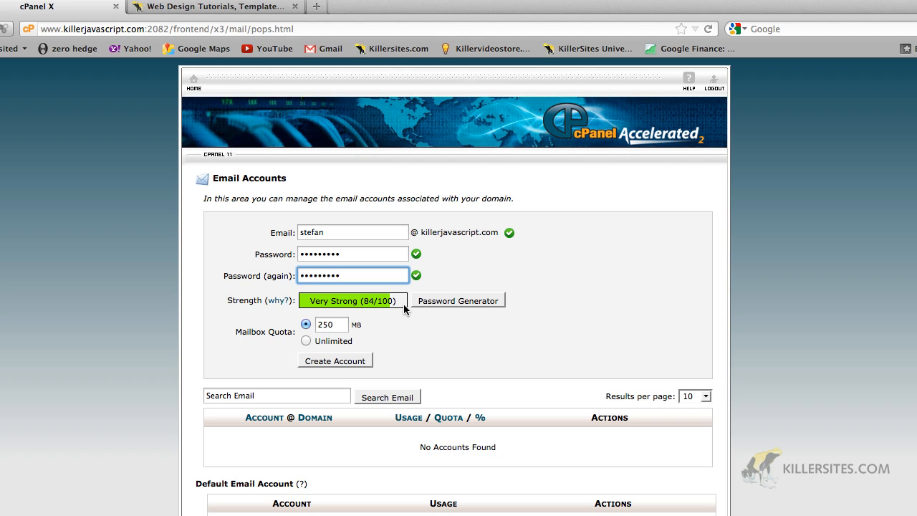
pyautogui.click(352, 275)
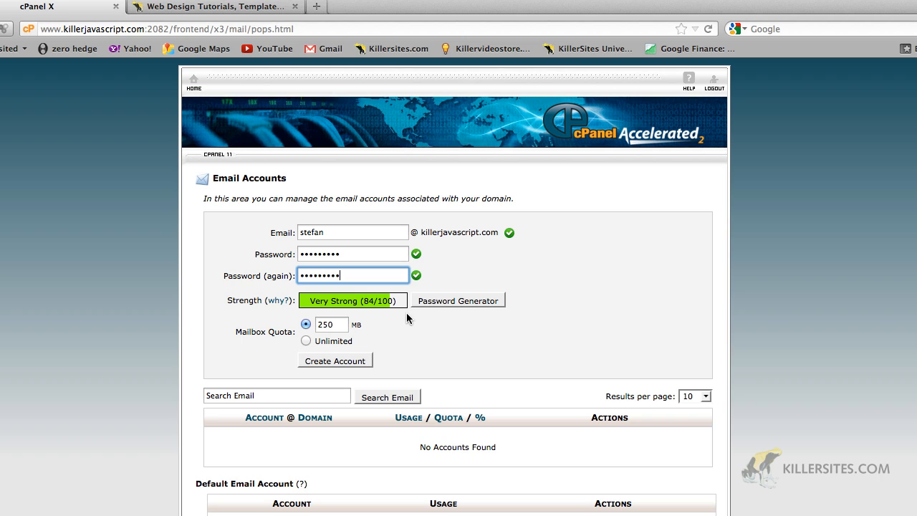
pyautogui.moveTo(350, 359)
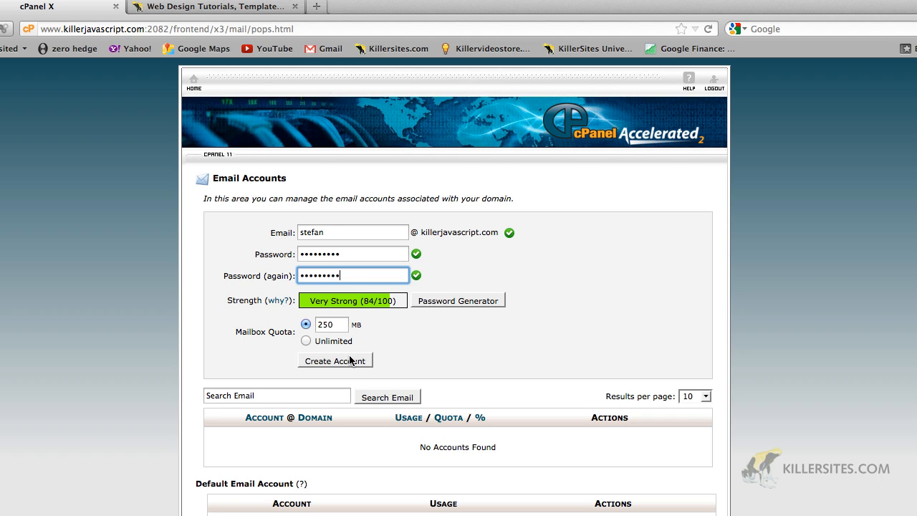
pyautogui.click(335, 360)
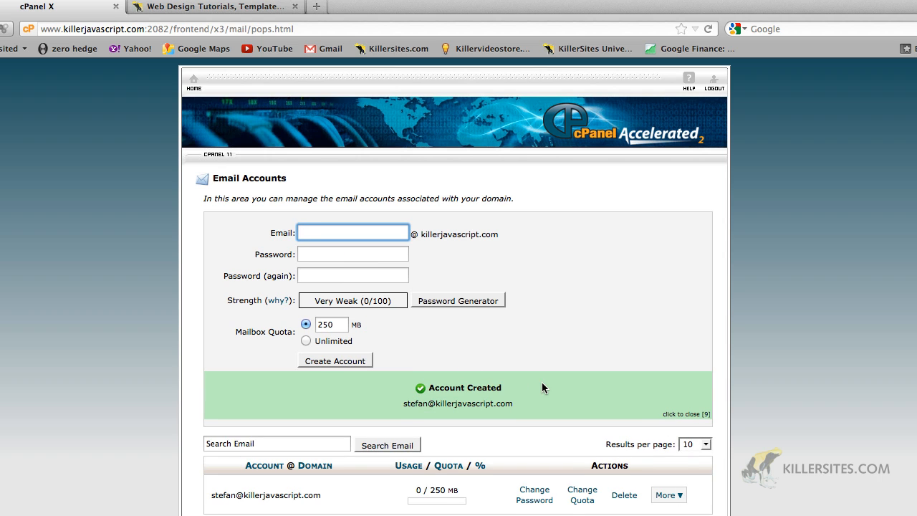
pyautogui.scroll(-3)
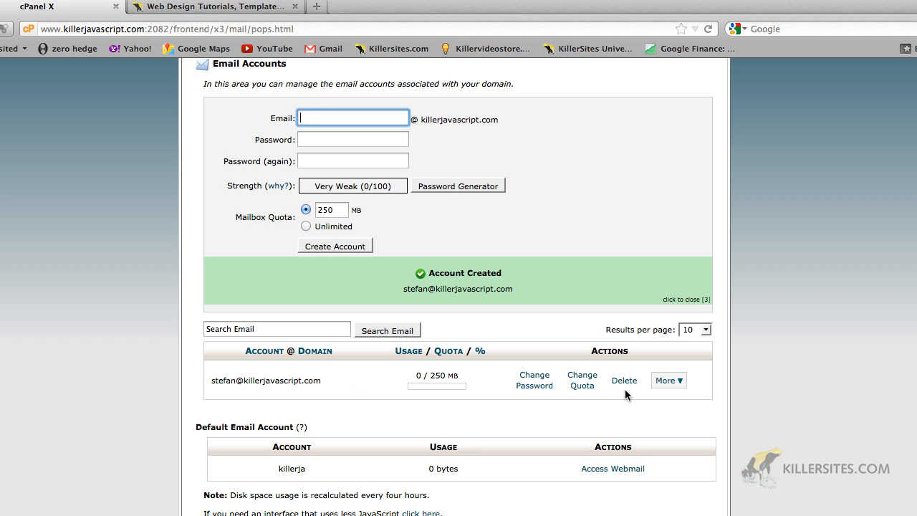
pyautogui.moveTo(684, 371)
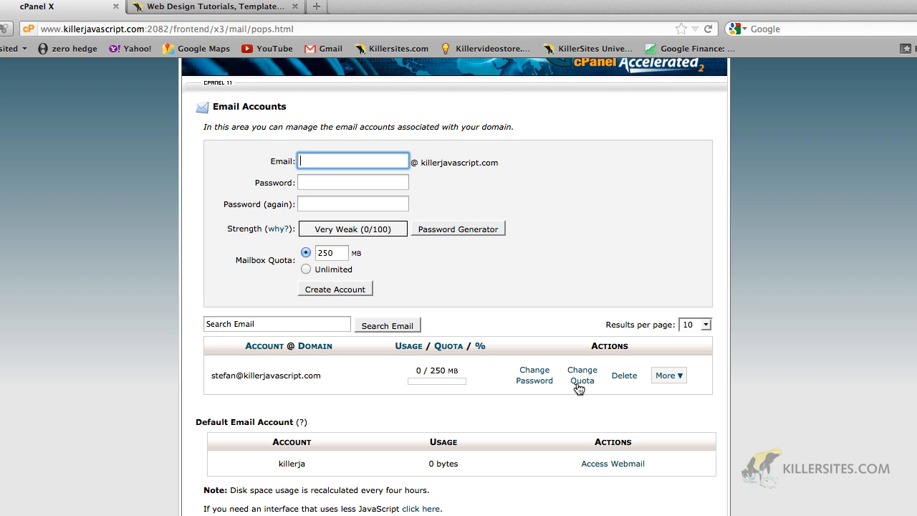
pyautogui.moveTo(441, 380)
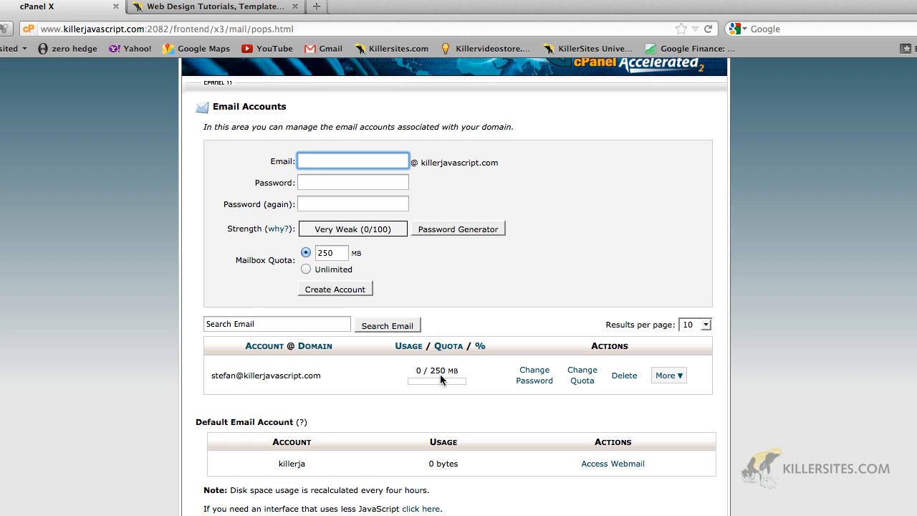
pyautogui.moveTo(711, 375)
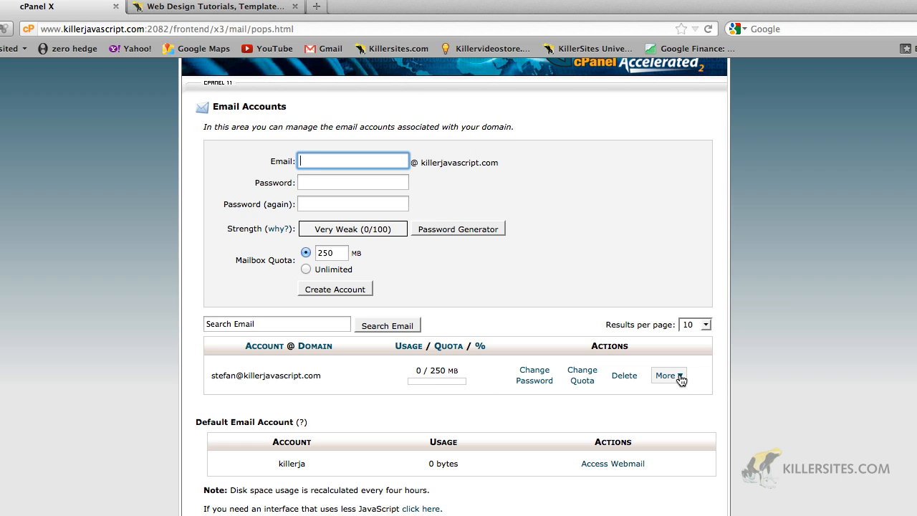
pyautogui.moveTo(329, 385)
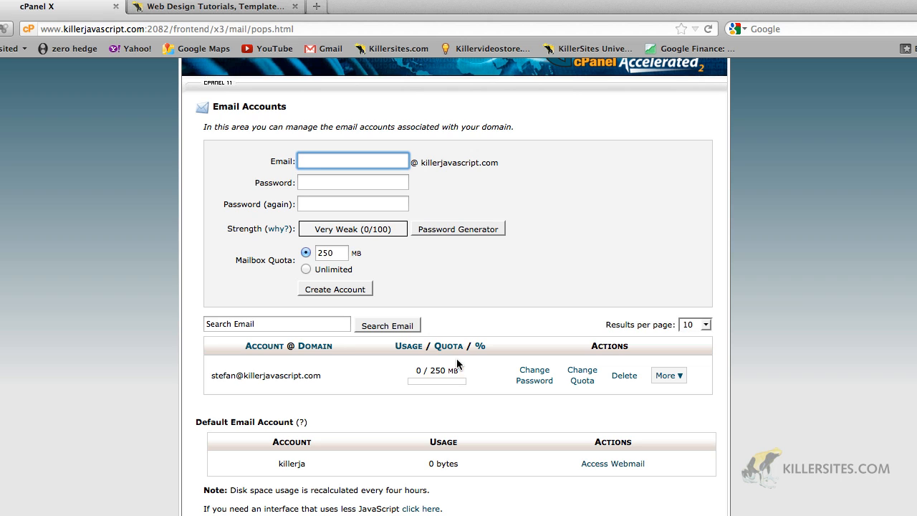
pyautogui.moveTo(445, 373)
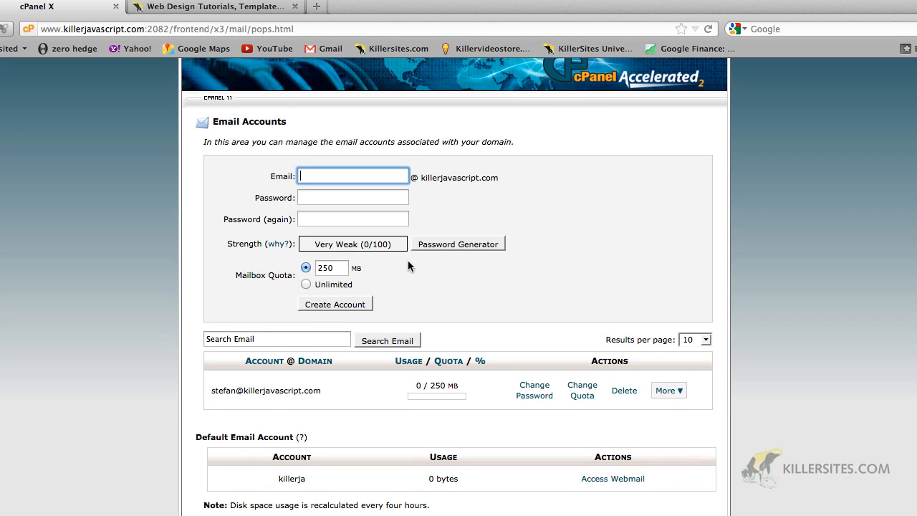
# - Switch the 250 MB quota to Unlimited and expand More on stefan's account row
pyautogui.scroll(3)
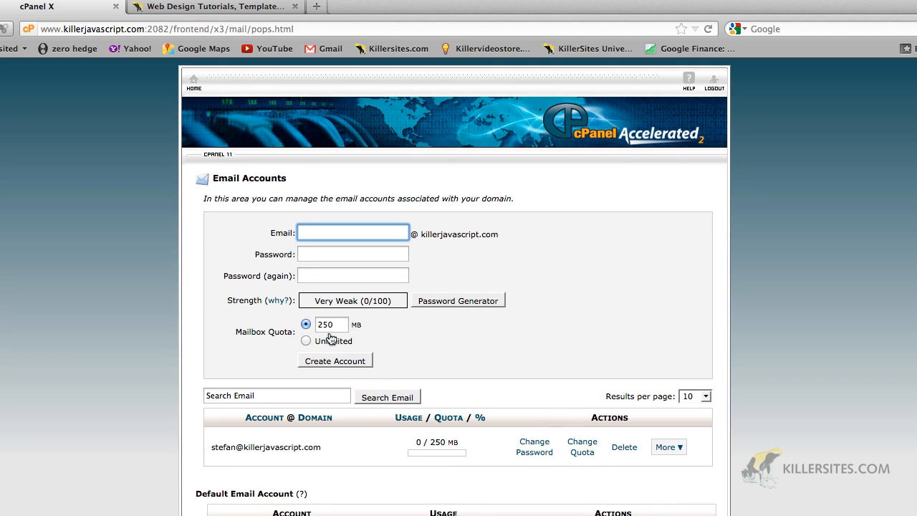
pyautogui.click(331, 324)
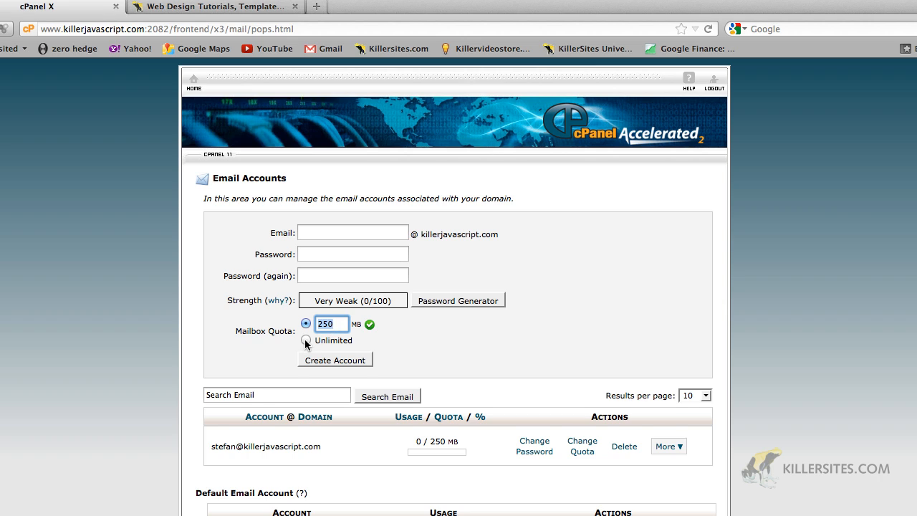
pyautogui.click(305, 341)
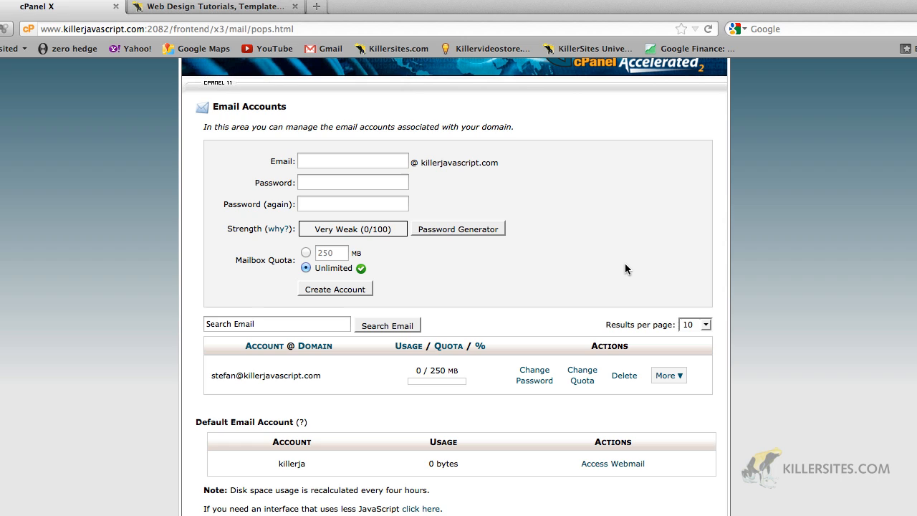
pyautogui.moveTo(638, 280)
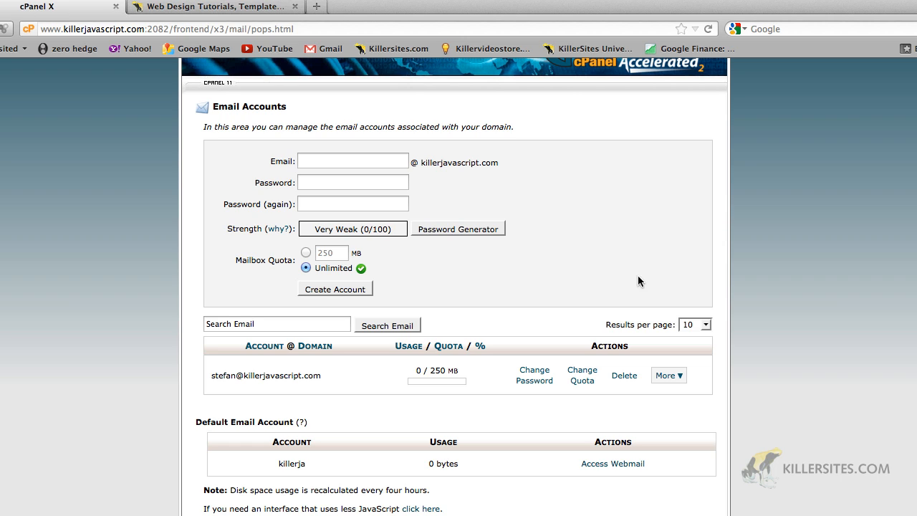
pyautogui.click(666, 374)
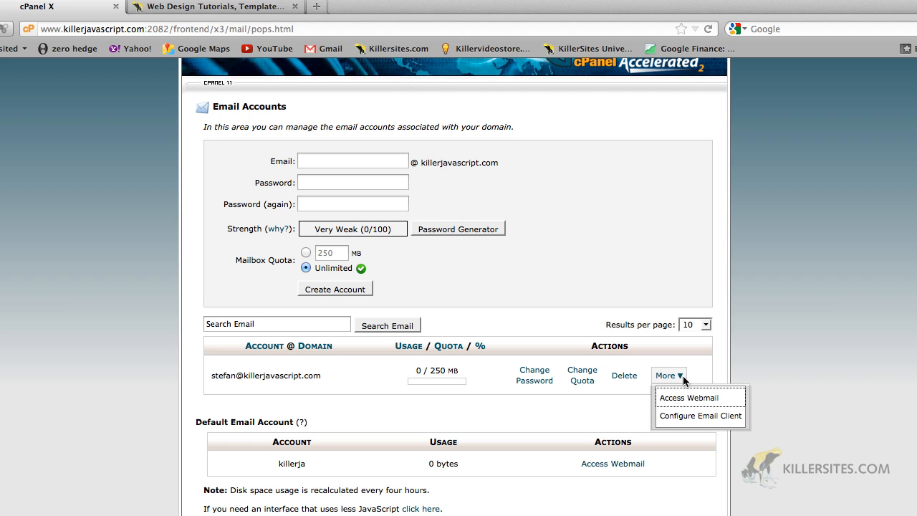
# - Bring up the Configure Email Client page for stefan's mailbox
pyautogui.click(700, 415)
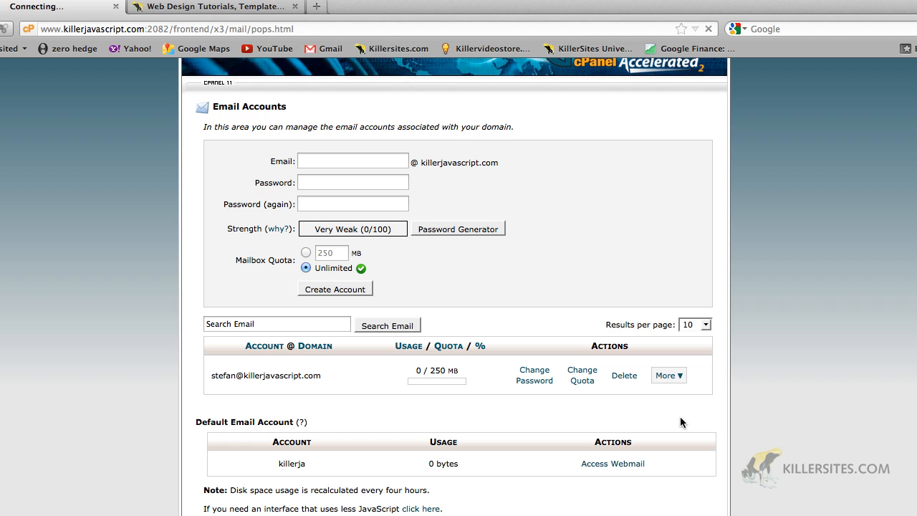
pyautogui.click(668, 375)
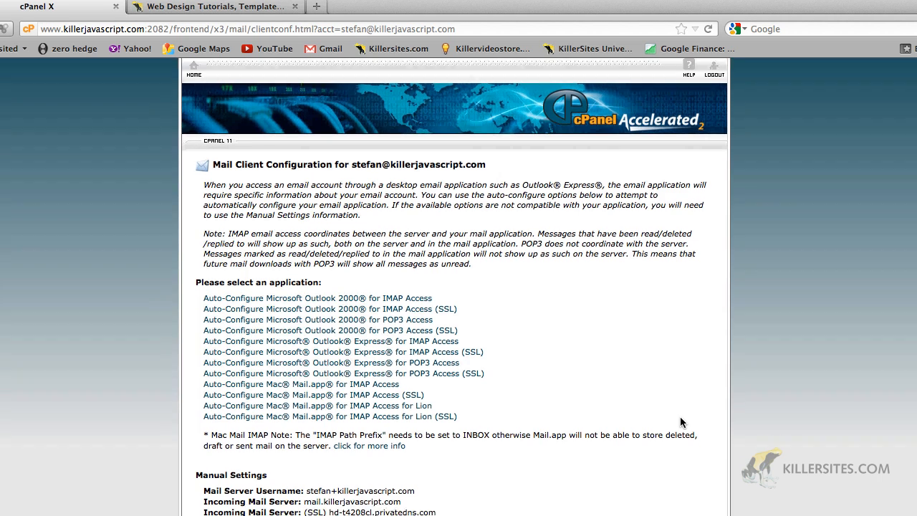
pyautogui.scroll(-3)
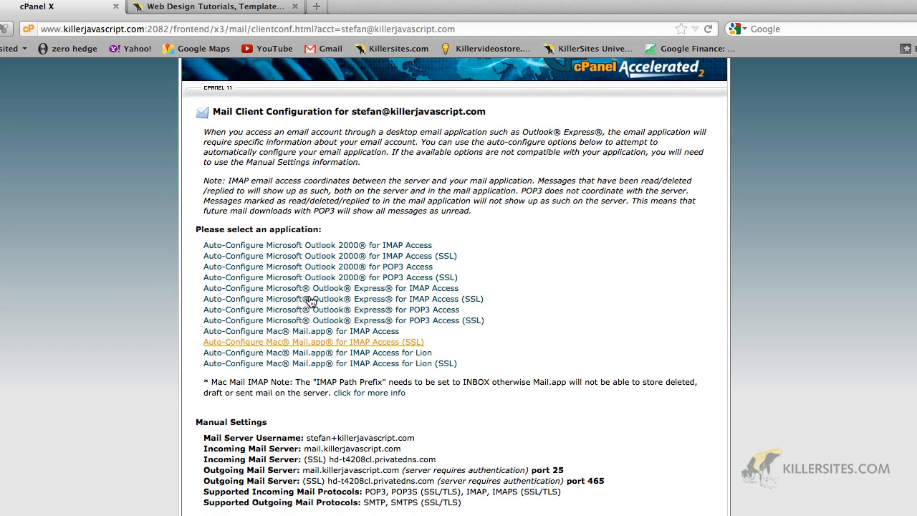
pyautogui.moveTo(283, 255)
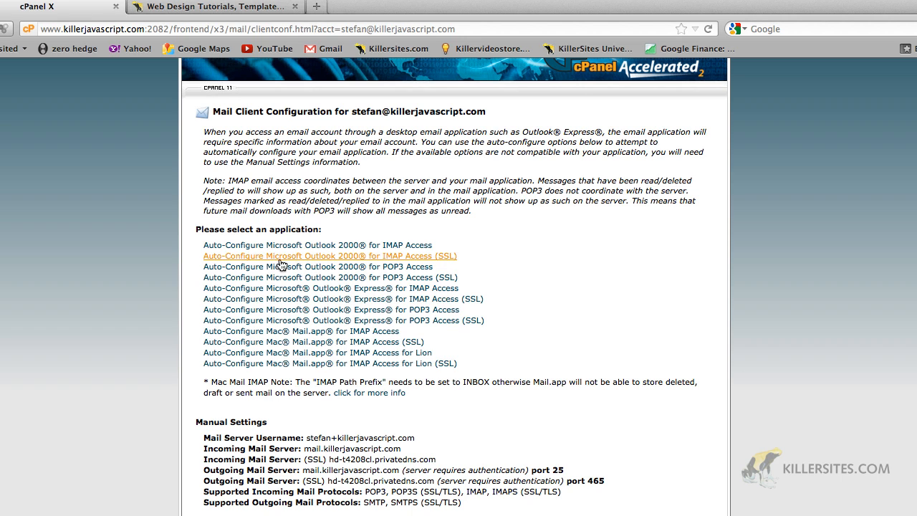
pyautogui.moveTo(317, 244)
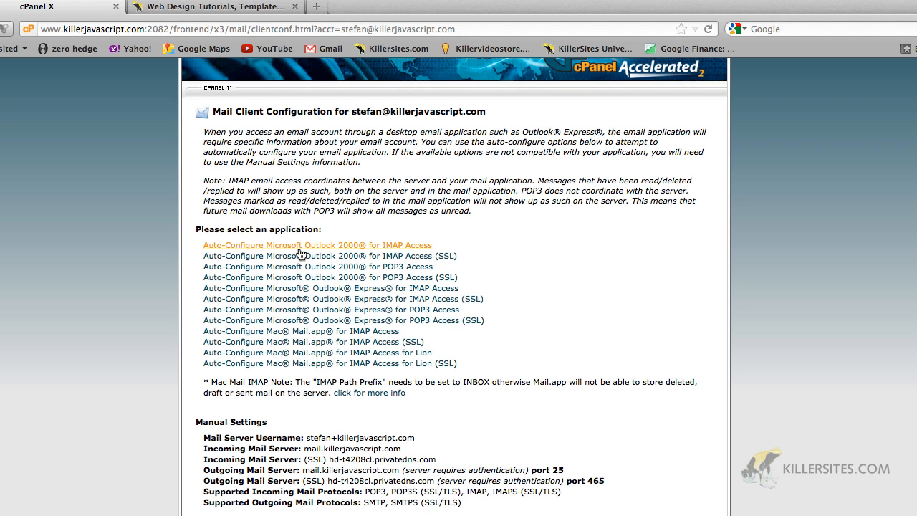
# - Try Outlook 2000 IMAP auto-configure, dismiss both alerts, and cancel the settings file download
pyautogui.click(316, 245)
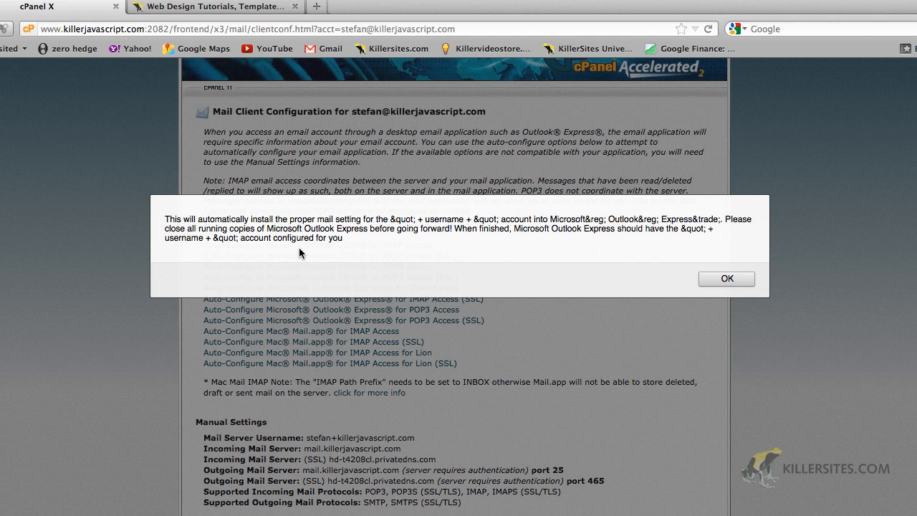
pyautogui.moveTo(514, 236)
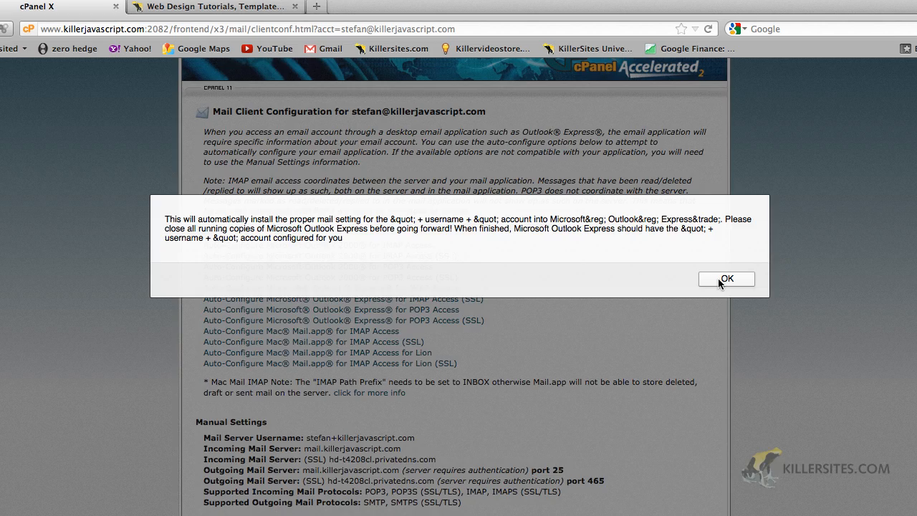
pyautogui.click(726, 279)
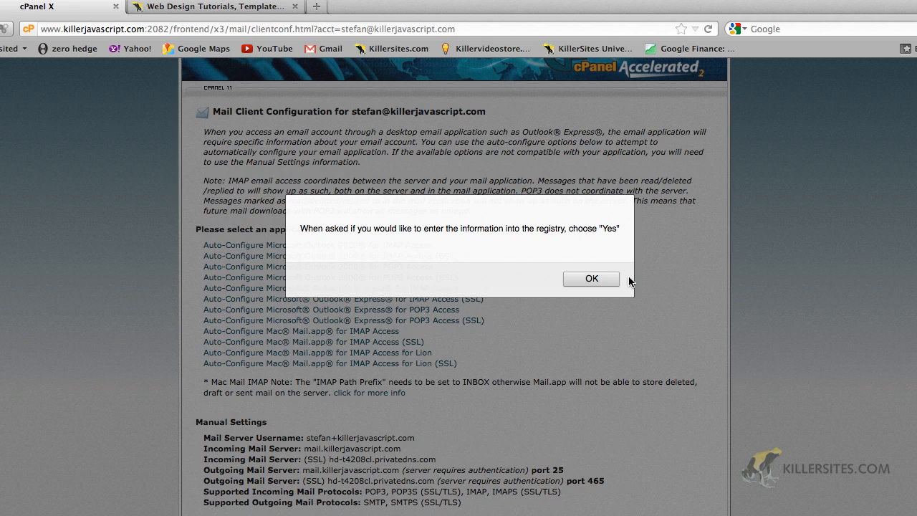
pyautogui.click(591, 277)
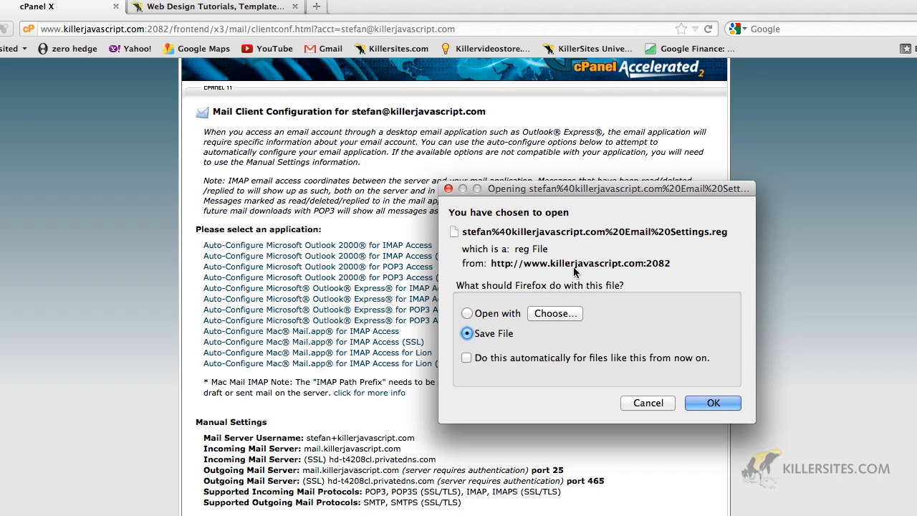
pyautogui.moveTo(649, 388)
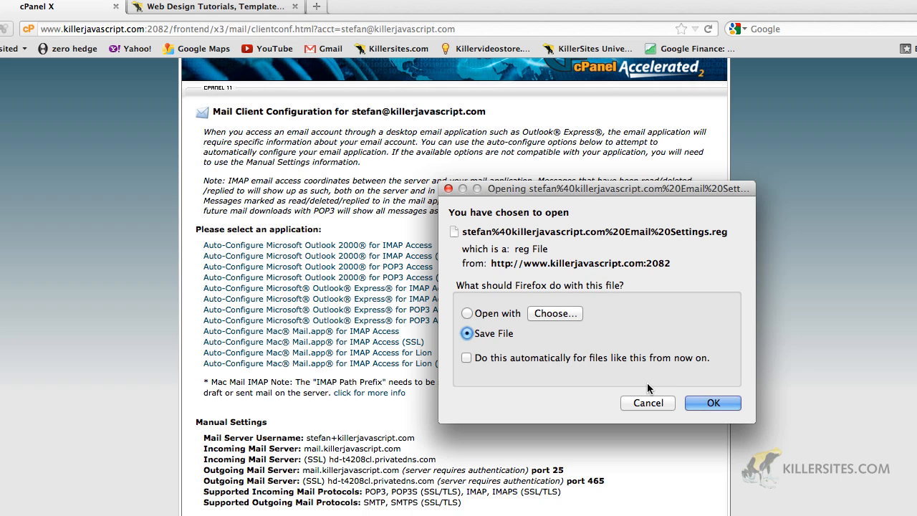
pyautogui.click(712, 402)
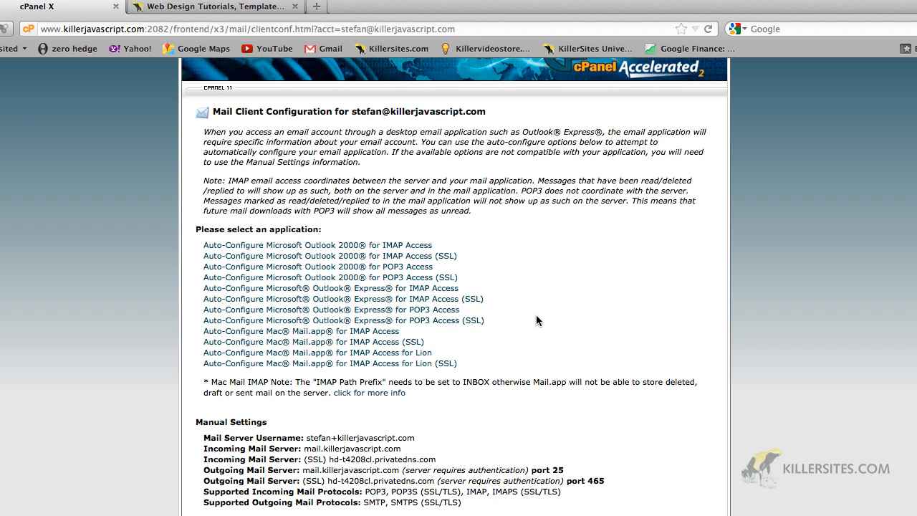
pyautogui.moveTo(501, 286)
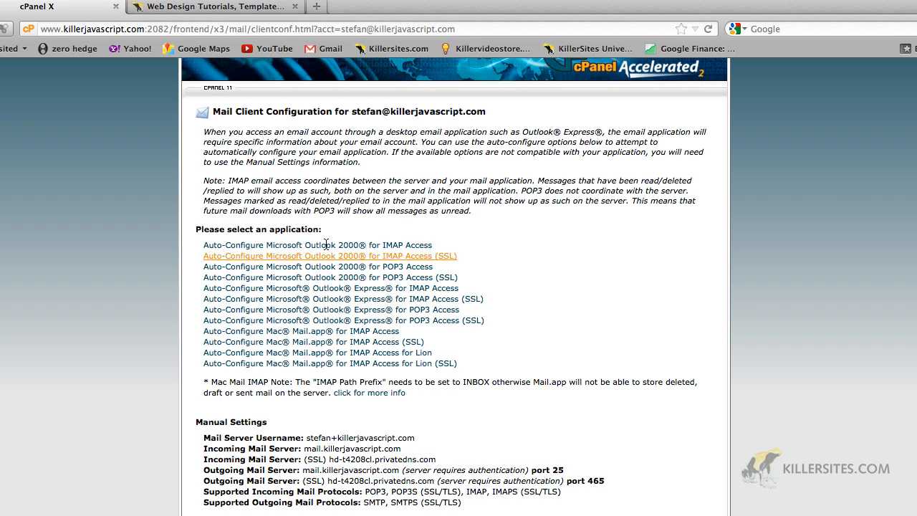
pyautogui.moveTo(487, 512)
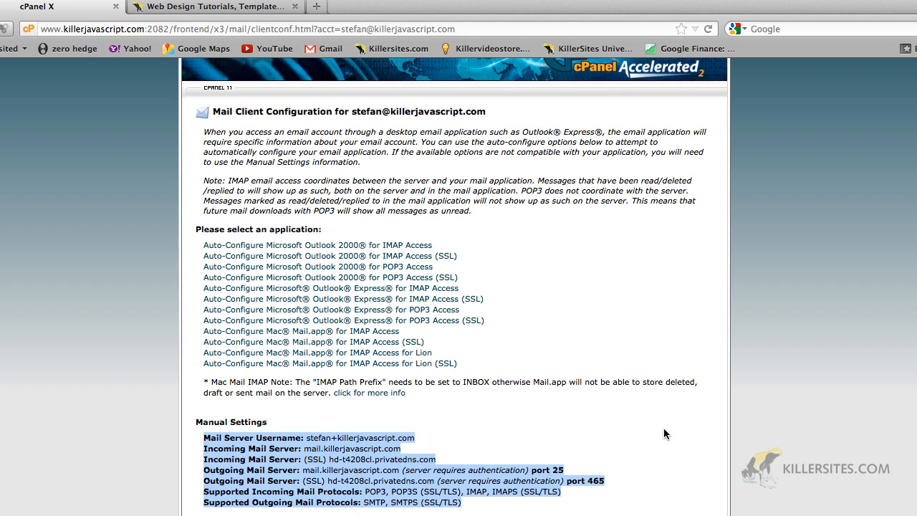
# - Scroll through the manual mail server settings, then head back to cPanel home
pyautogui.scroll(3)
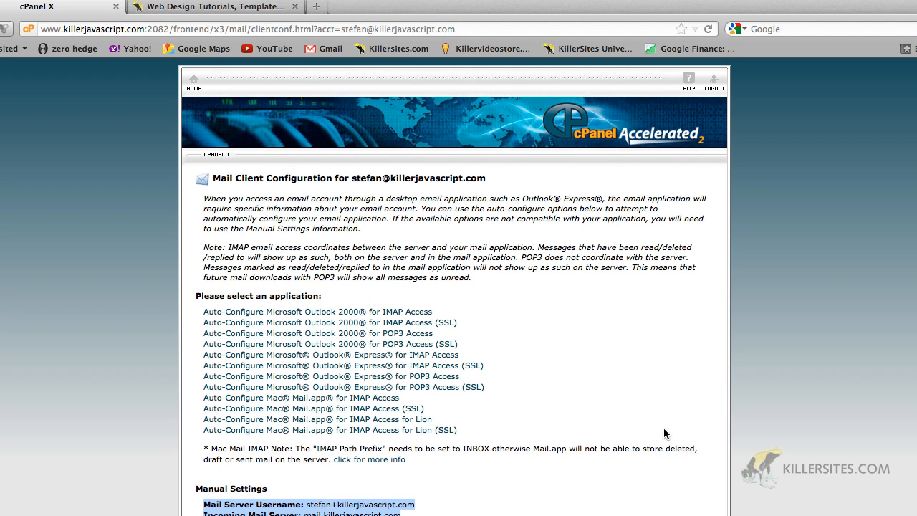
pyautogui.scroll(-3)
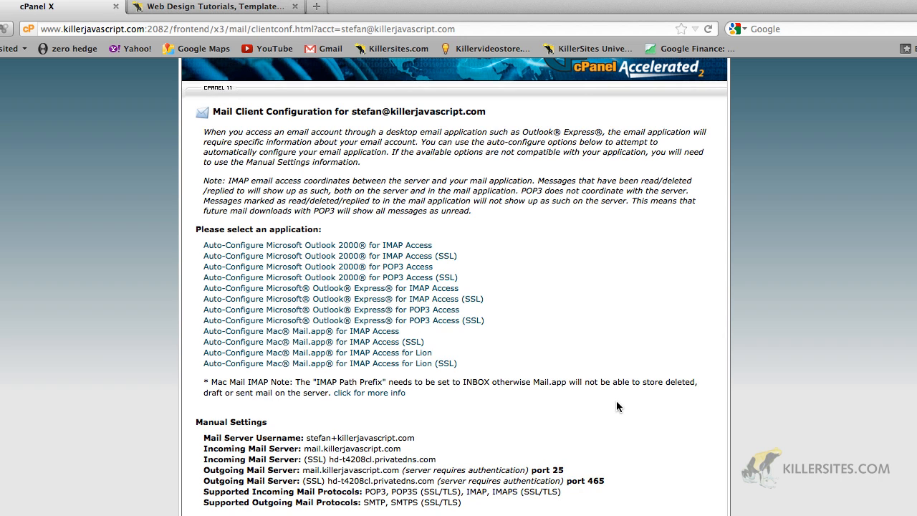
pyautogui.scroll(3)
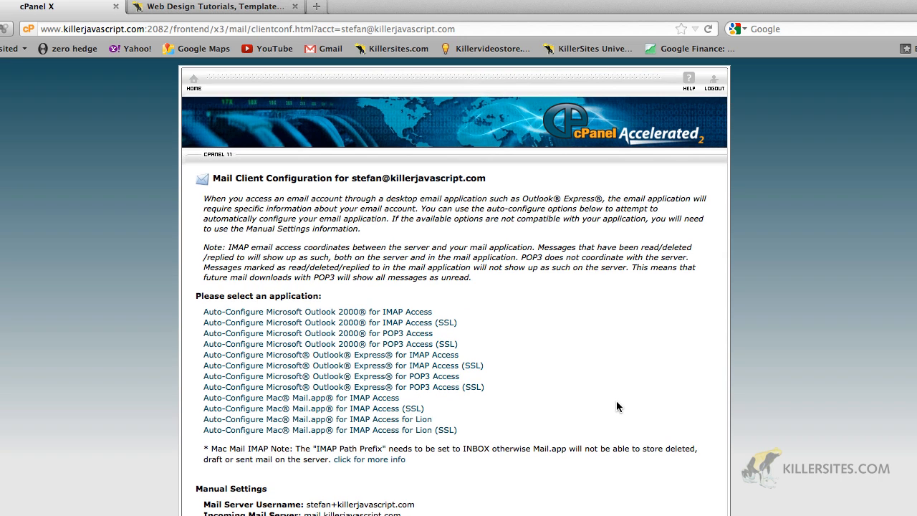
pyautogui.moveTo(376, 183)
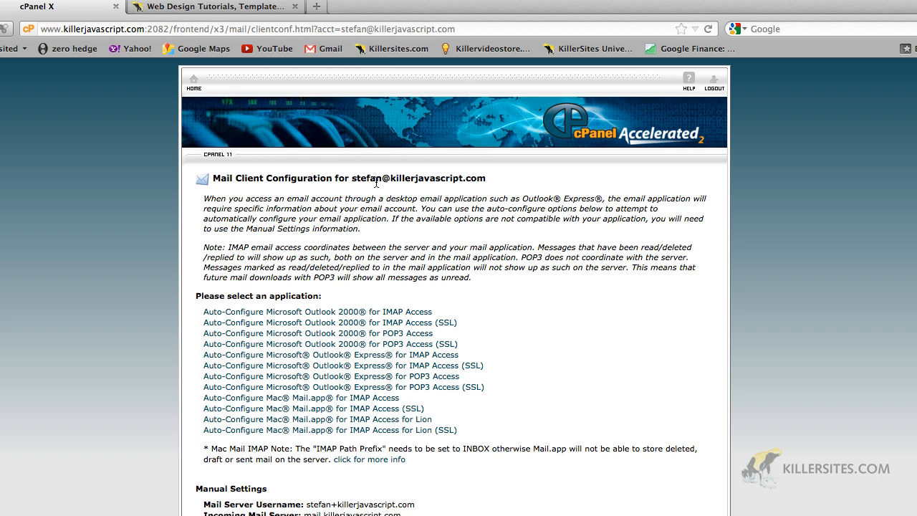
pyautogui.click(193, 79)
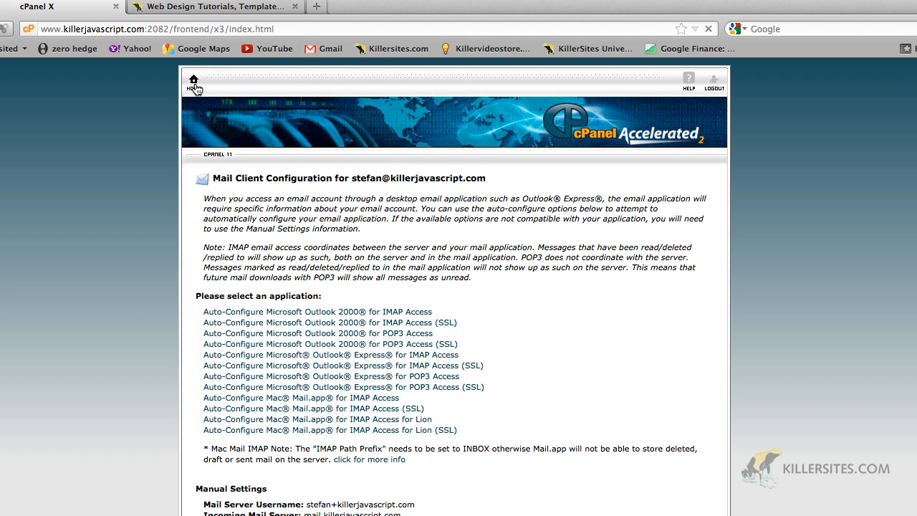
# - Glance over the Email Accounts list showing stefan's mailbox, then return to the cPanel dashboard
pyautogui.click(193, 80)
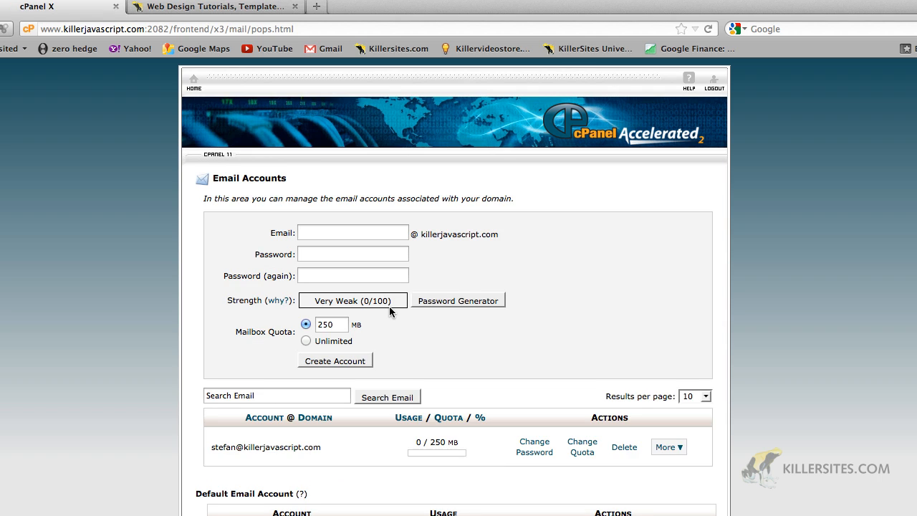
pyautogui.scroll(-3)
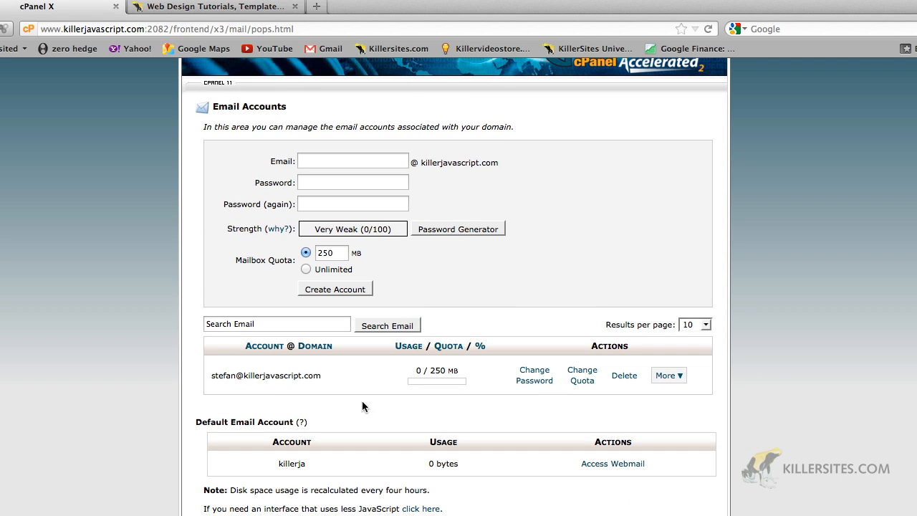
pyautogui.moveTo(247, 376)
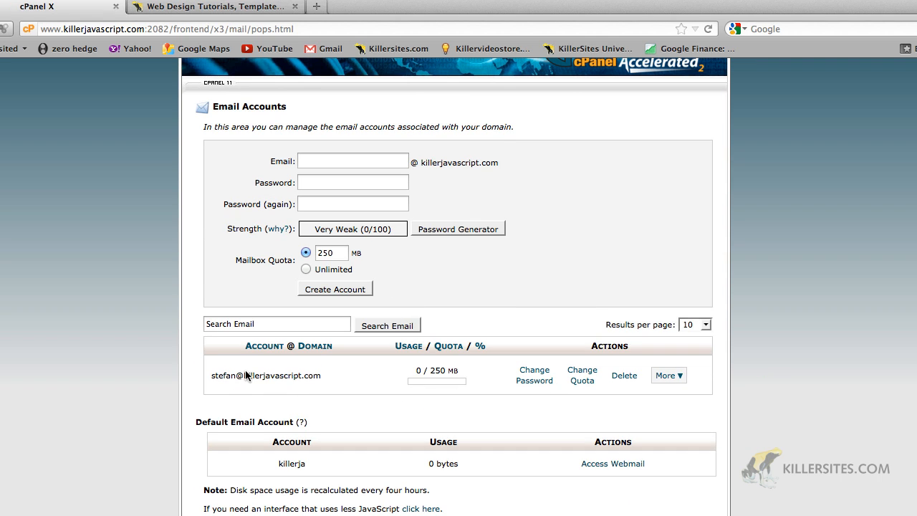
pyautogui.moveTo(340, 396)
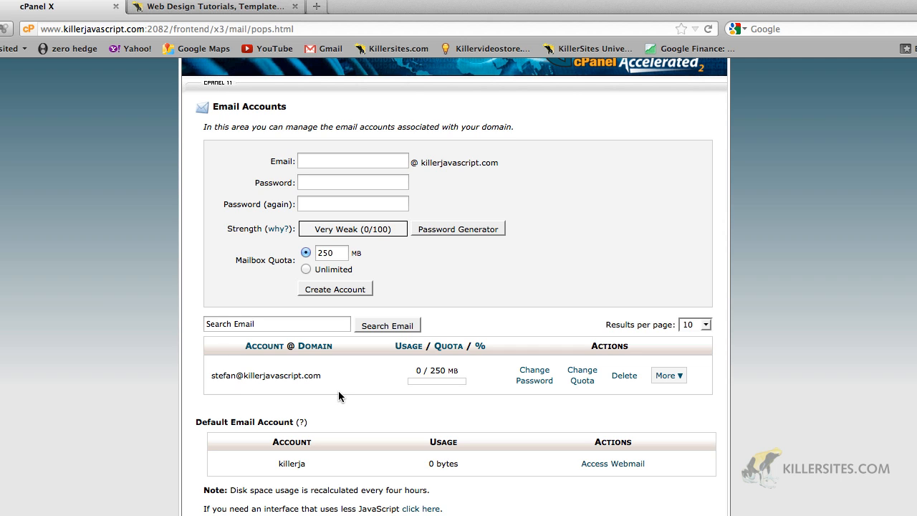
pyautogui.moveTo(311, 388)
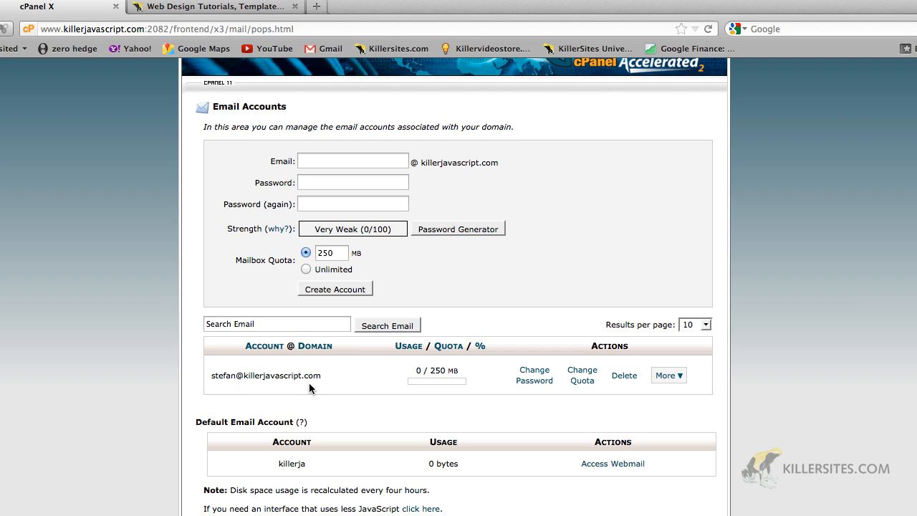
pyautogui.scroll(3)
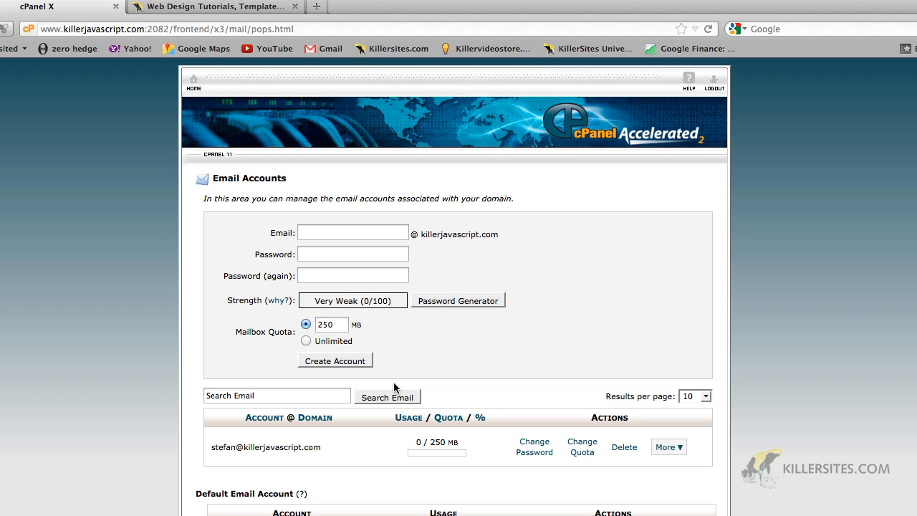
pyautogui.moveTo(195, 145)
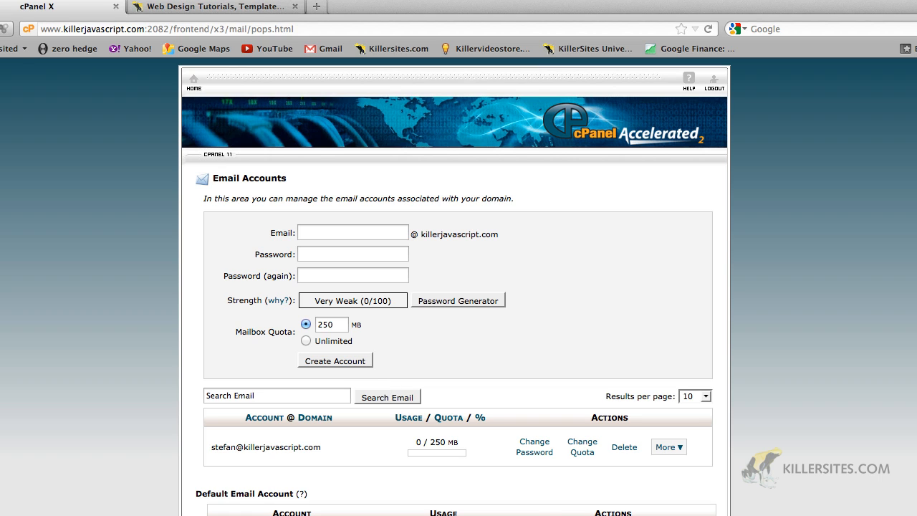
pyautogui.click(194, 76)
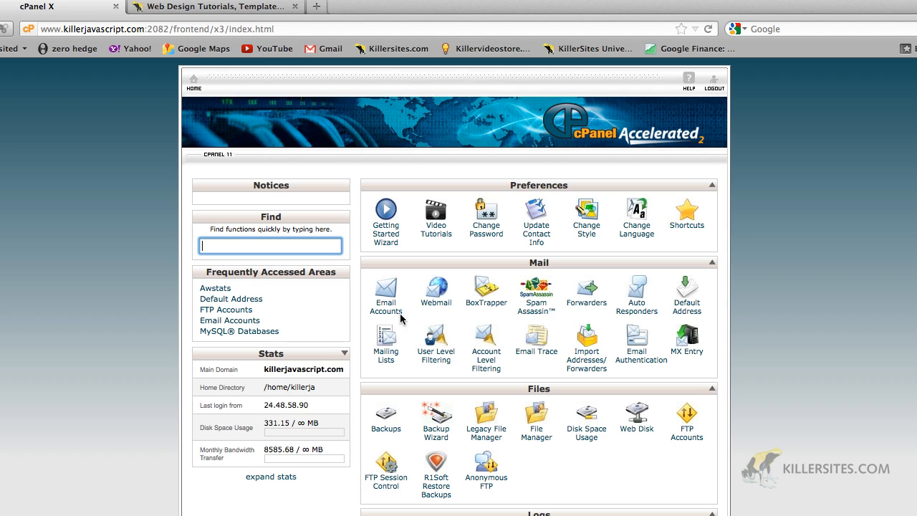
pyautogui.moveTo(586, 301)
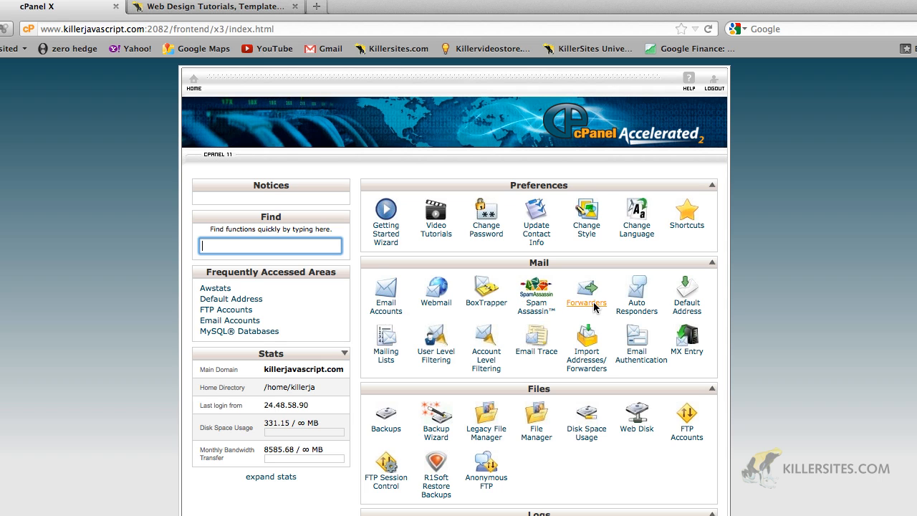
# - Open Forwarders, which lists none, and start a new forwarder with Add Forwarder
pyautogui.click(586, 291)
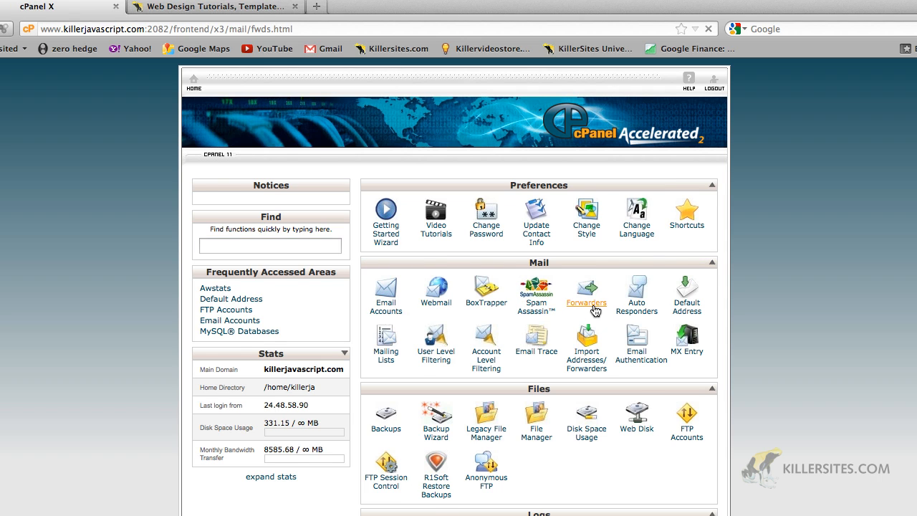
pyautogui.click(586, 290)
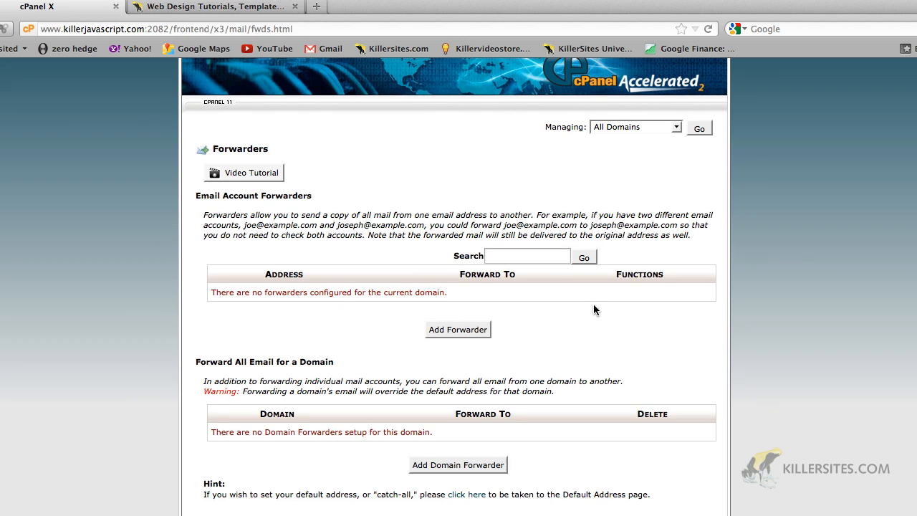
pyautogui.moveTo(451, 329)
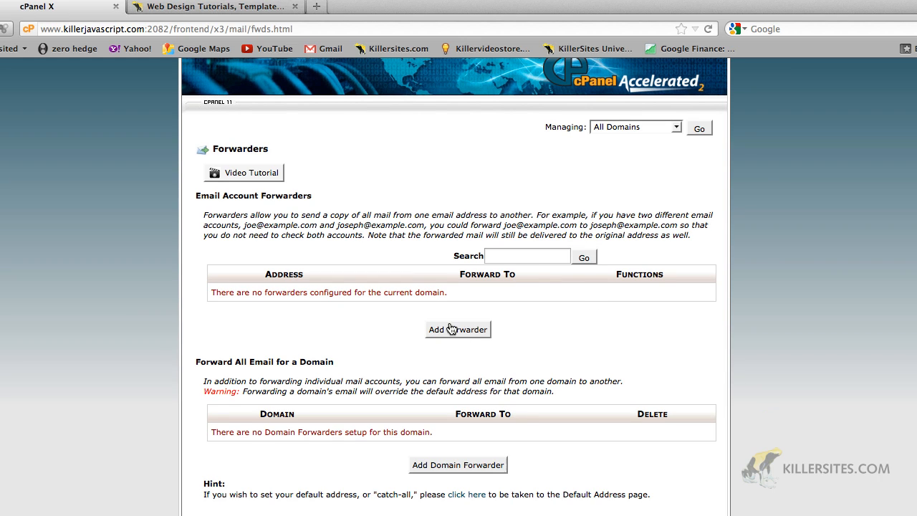
pyautogui.moveTo(252, 280)
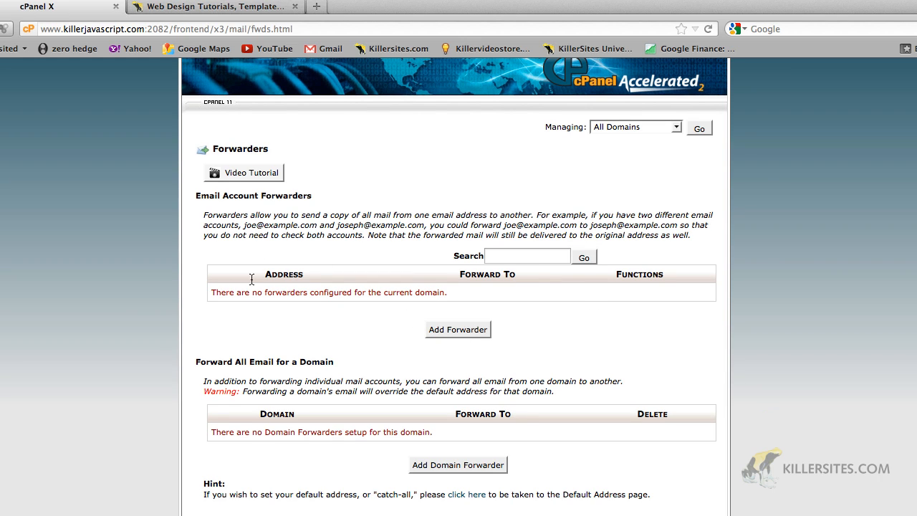
pyautogui.moveTo(219, 449)
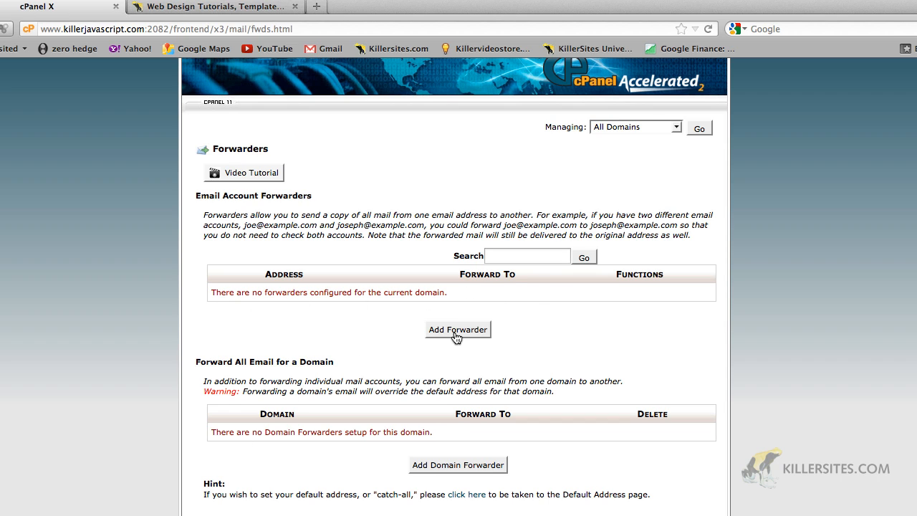
pyautogui.click(457, 330)
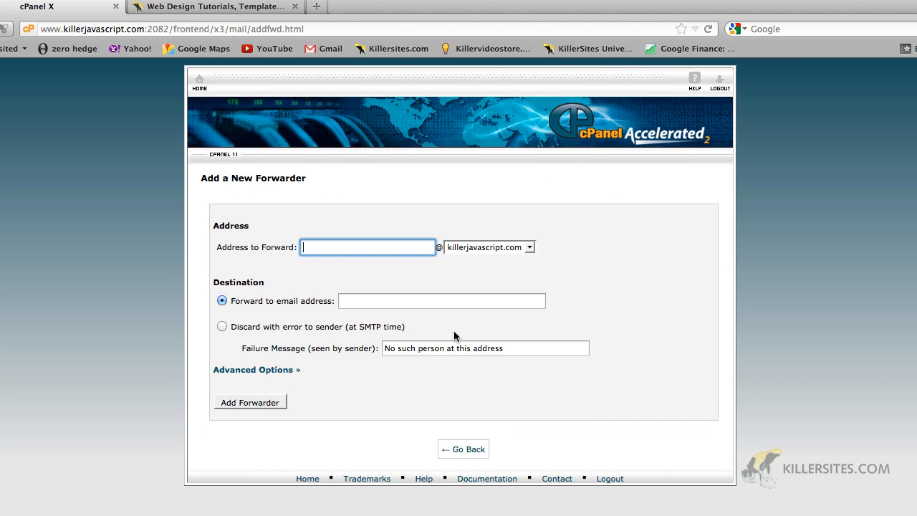
pyautogui.write('s')
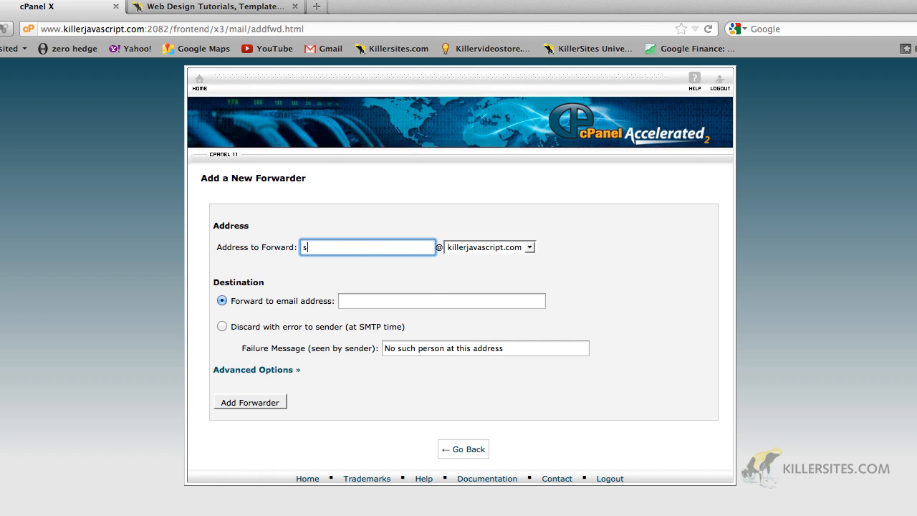
pyautogui.write('t')
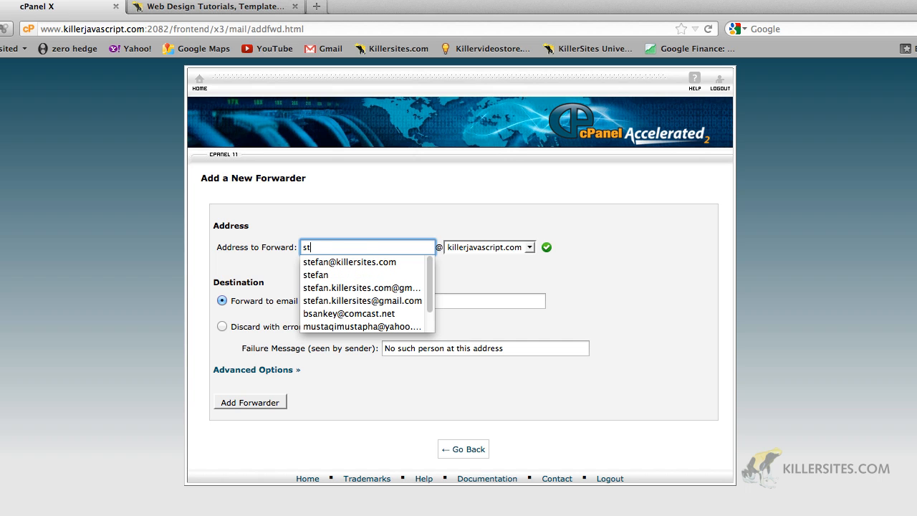
pyautogui.click(316, 274)
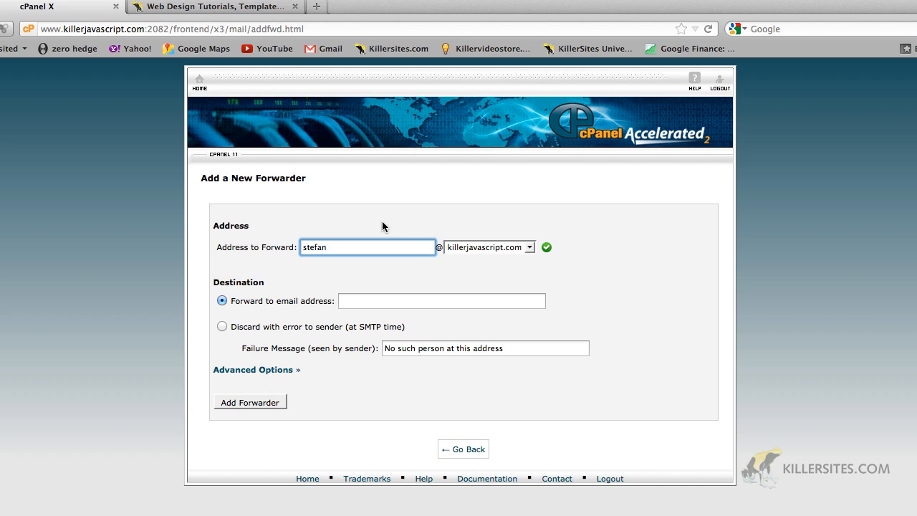
pyautogui.moveTo(537, 278)
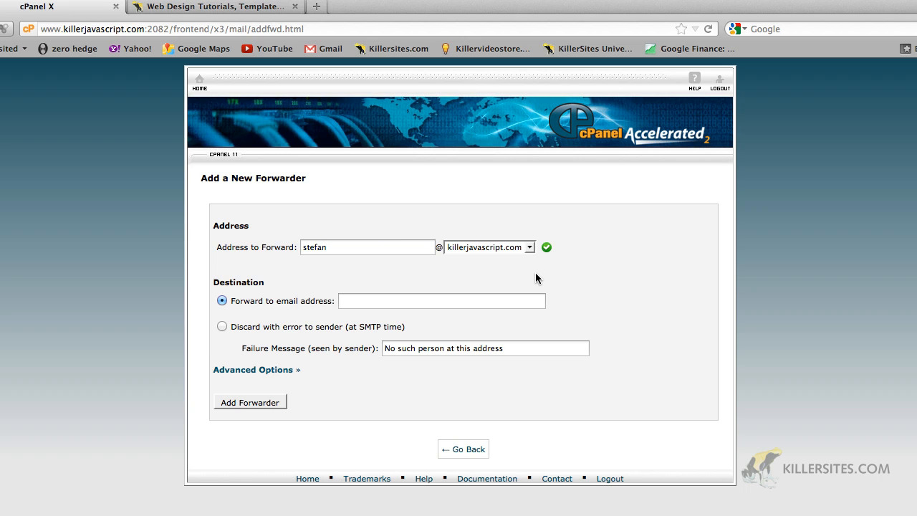
pyautogui.click(440, 300)
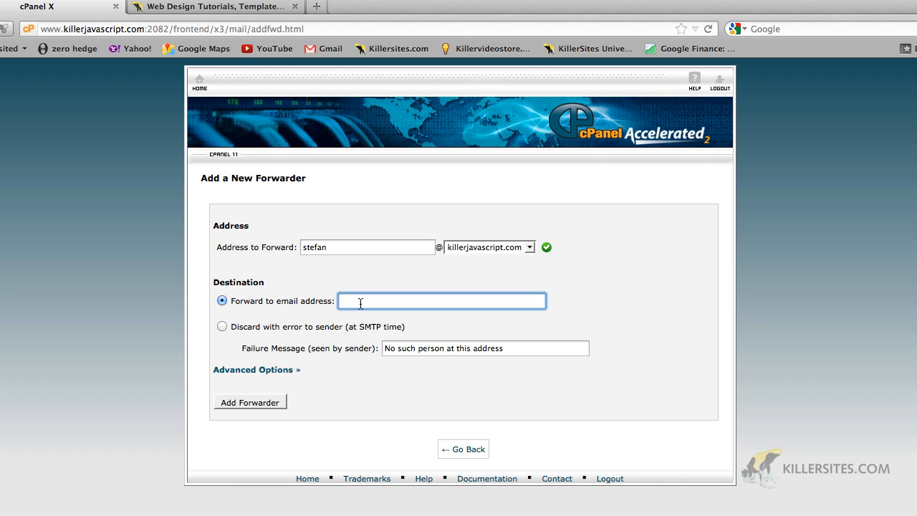
pyautogui.write('stefan')
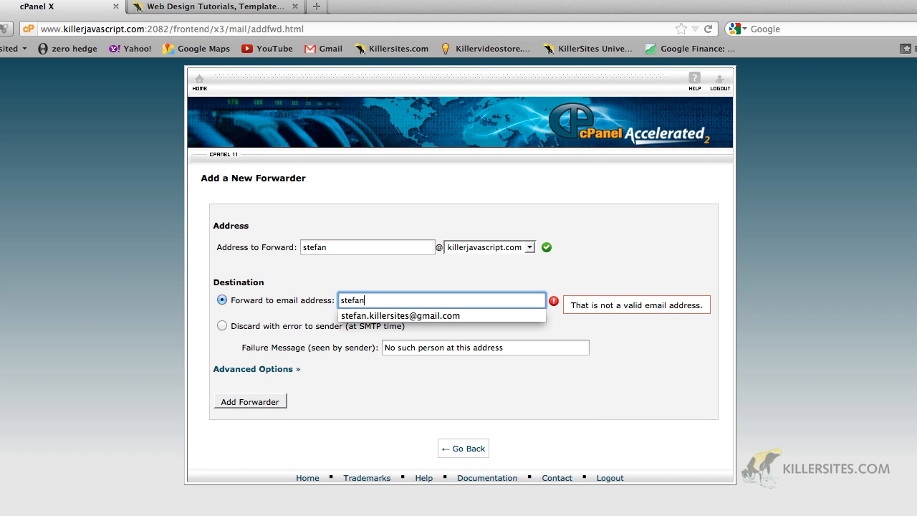
pyautogui.click(401, 315)
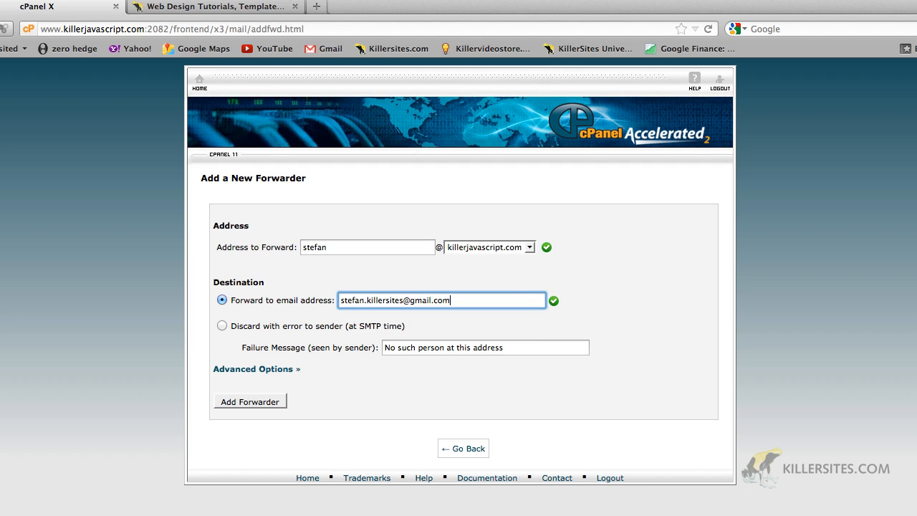
pyautogui.moveTo(624, 327)
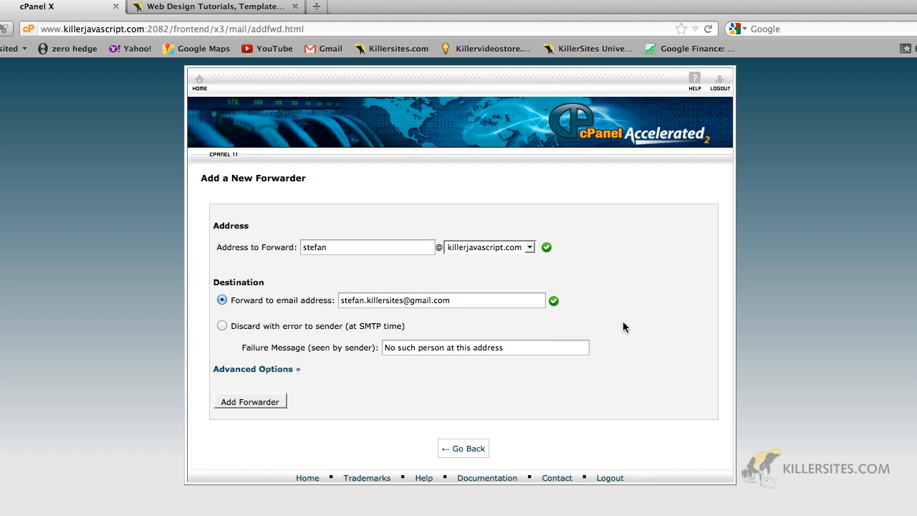
pyautogui.moveTo(249, 413)
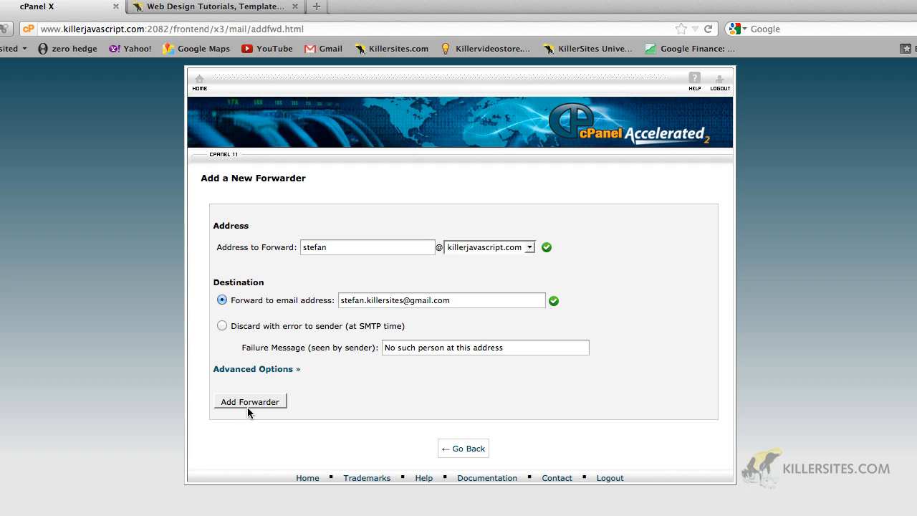
pyautogui.moveTo(250, 402)
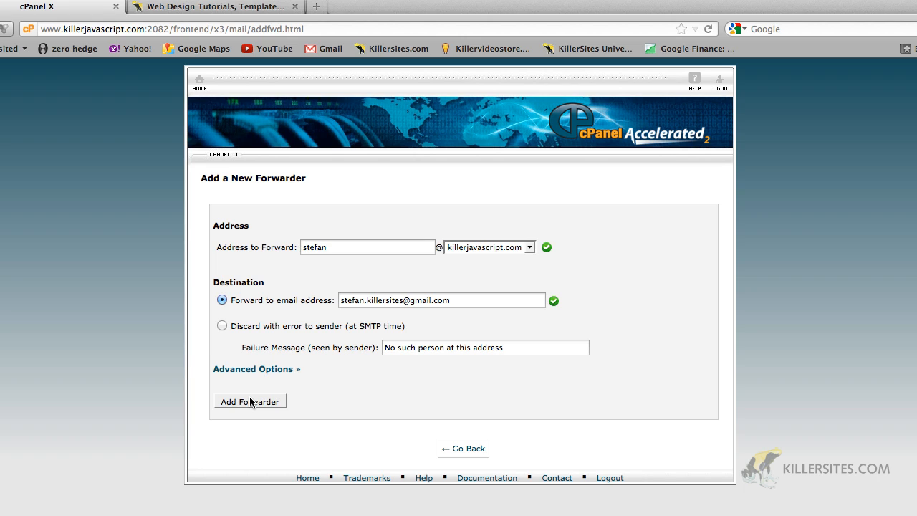
pyautogui.click(250, 400)
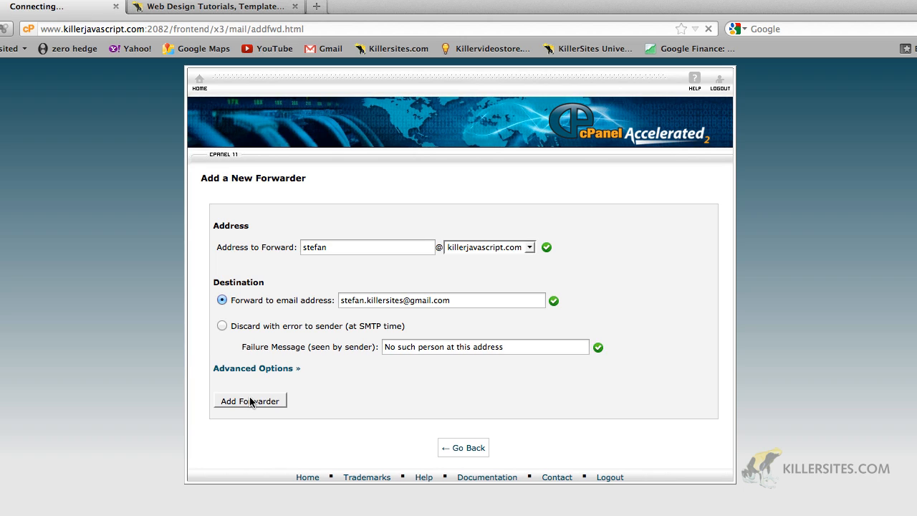
pyautogui.click(249, 401)
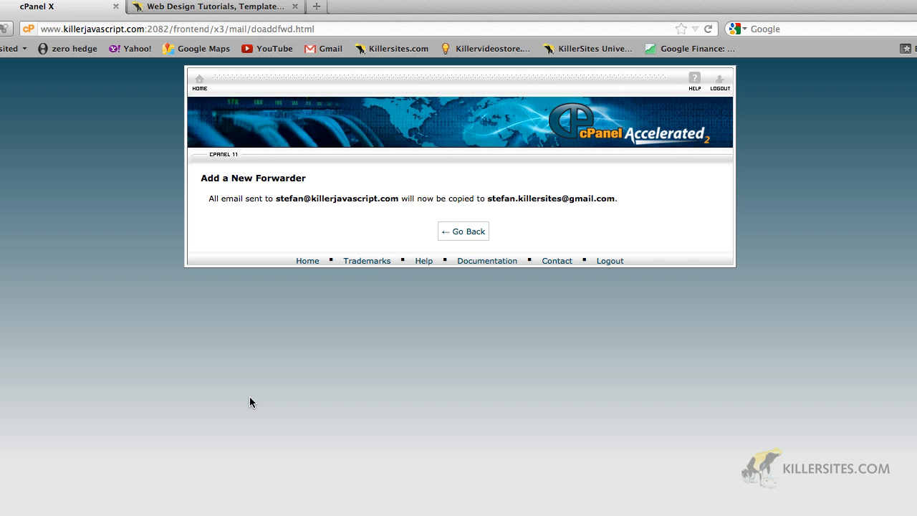
pyautogui.moveTo(463, 230)
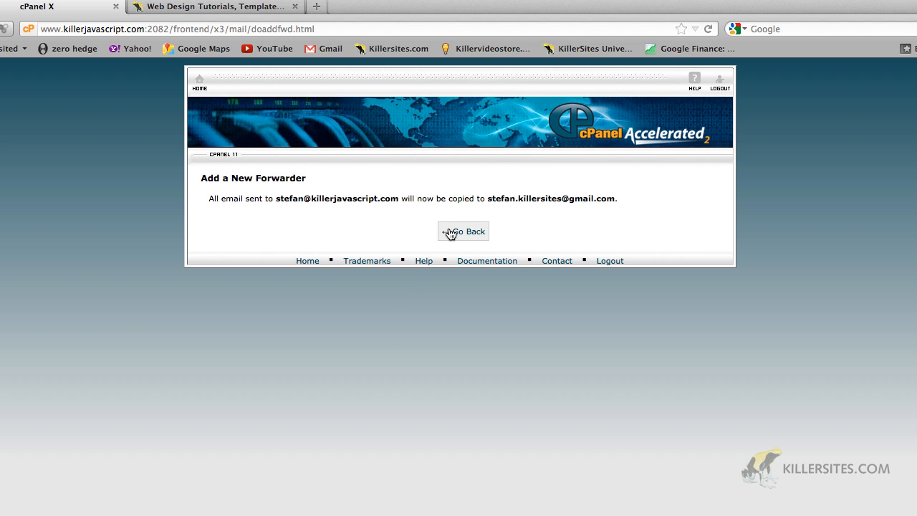
# - Confirm the Gmail forwarder in the Forwarders list, then return to the cPanel home dashboard
pyautogui.click(464, 230)
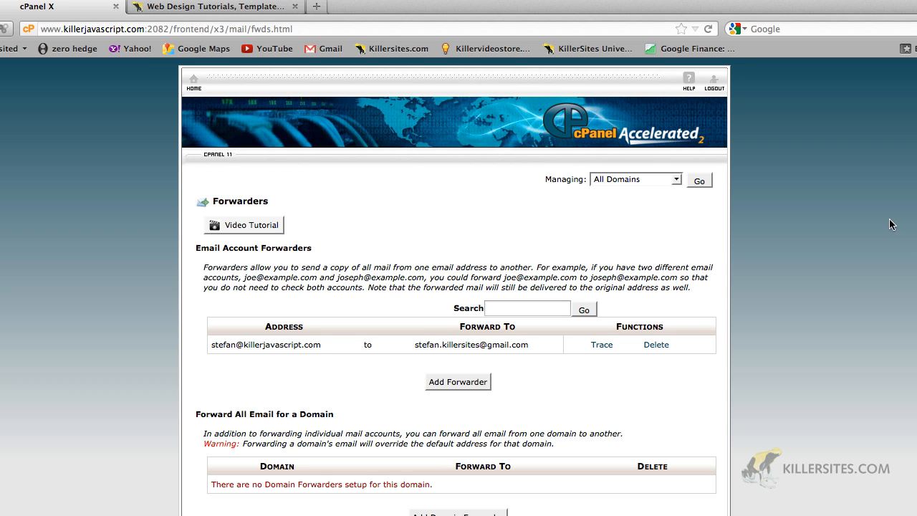
pyautogui.click(193, 82)
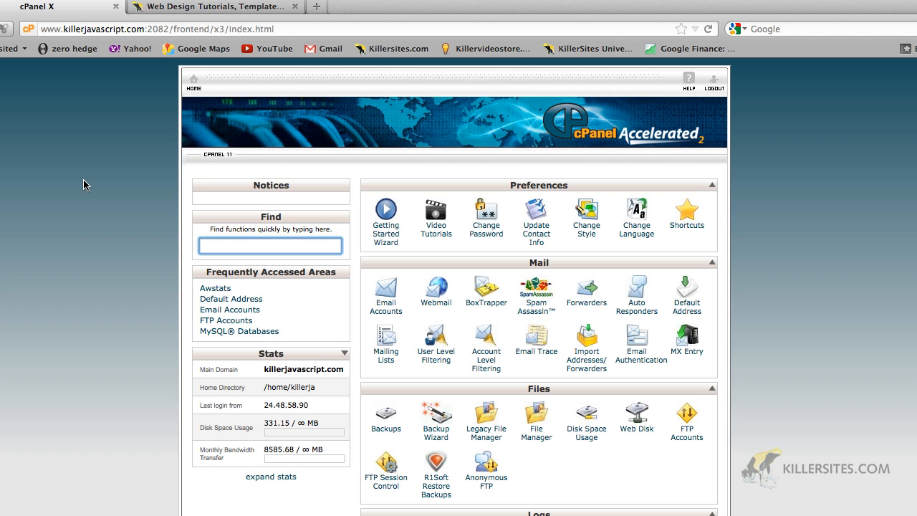
pyautogui.click(271, 245)
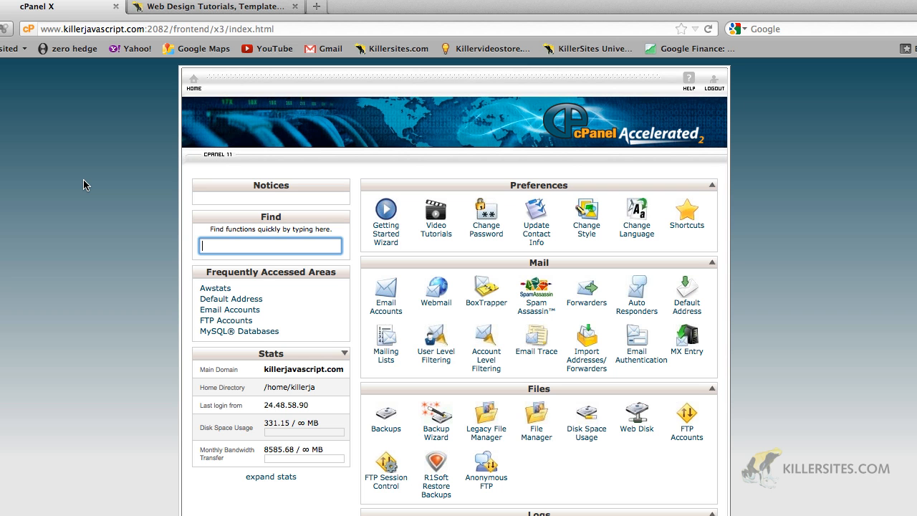